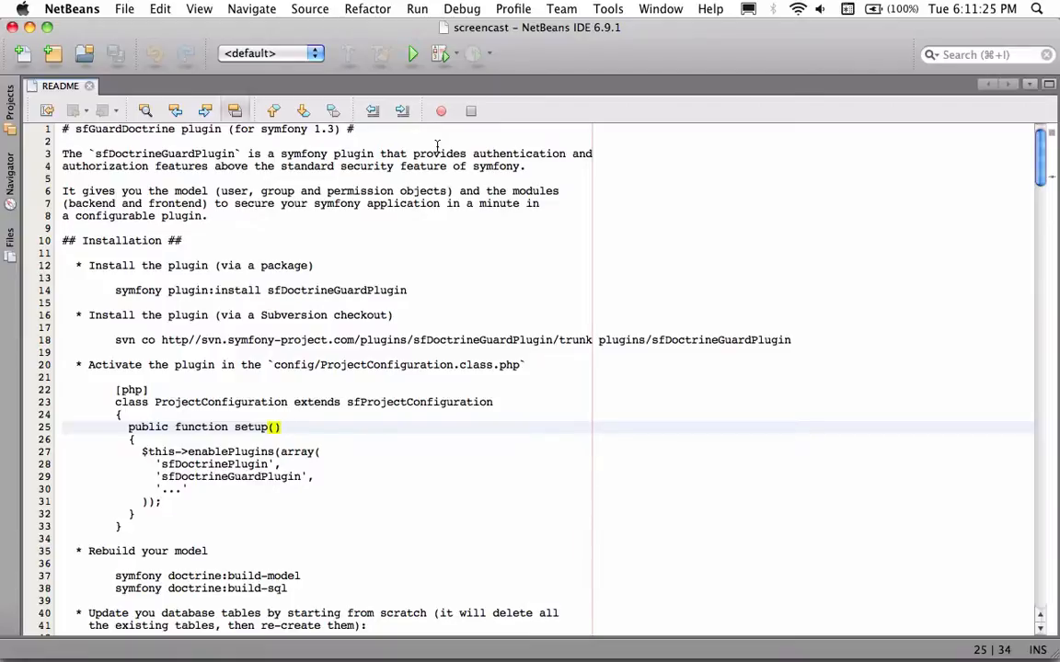
- Show the screencast project tree with its config, data and plugins folders expanded
{"action": "left_click", "coordinate": [281, 426]}
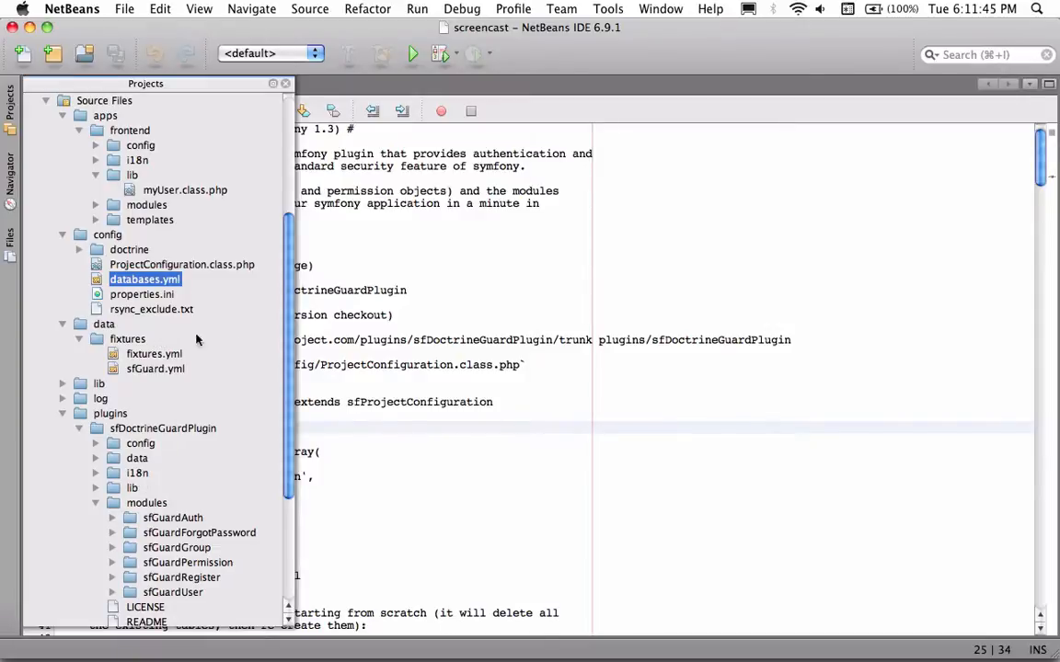
{"action": "scroll", "scroll_direction": "down", "scroll_amount": 3}
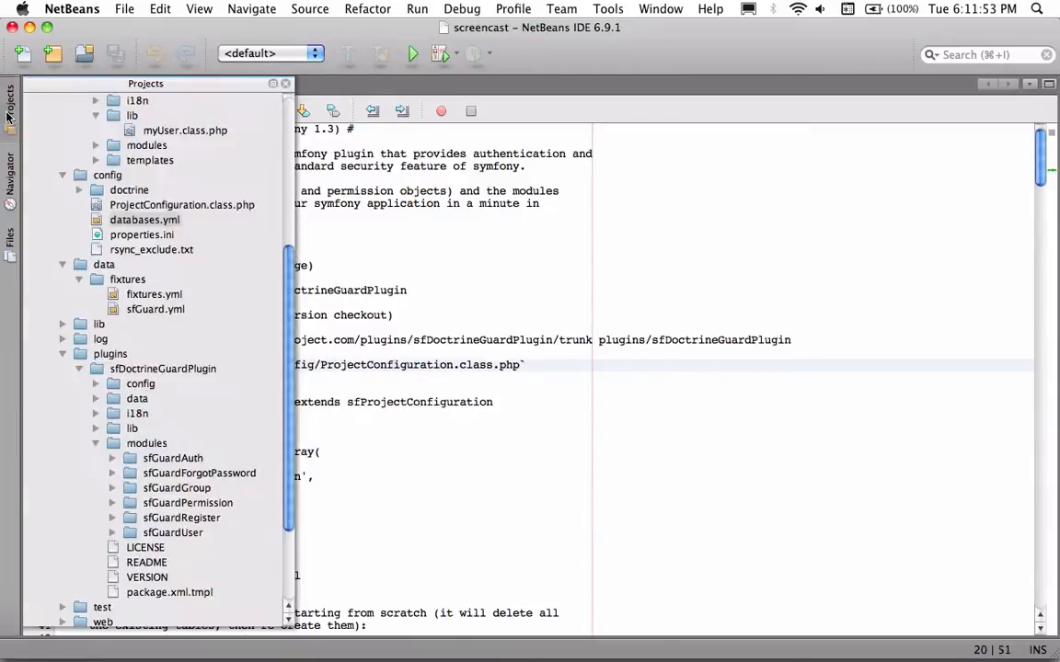
- Add 'sfDoctrineGuardPlugin' to the enablePlugins array in ProjectConfiguration.class.php
{"action": "left_click", "coordinate": [181, 205]}
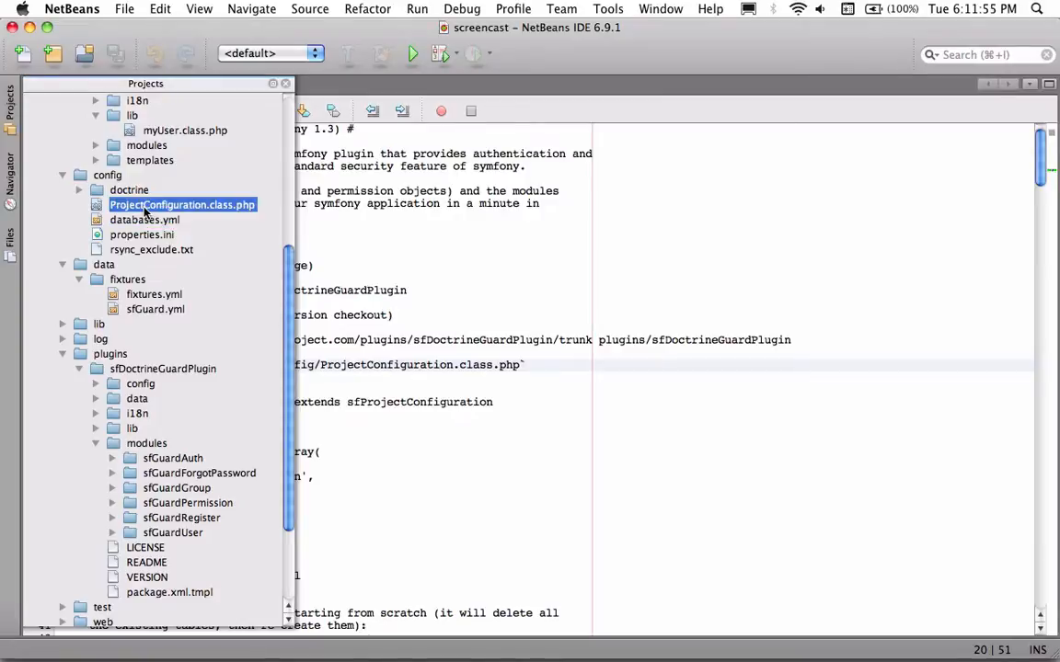
{"action": "double_click", "coordinate": [182, 204]}
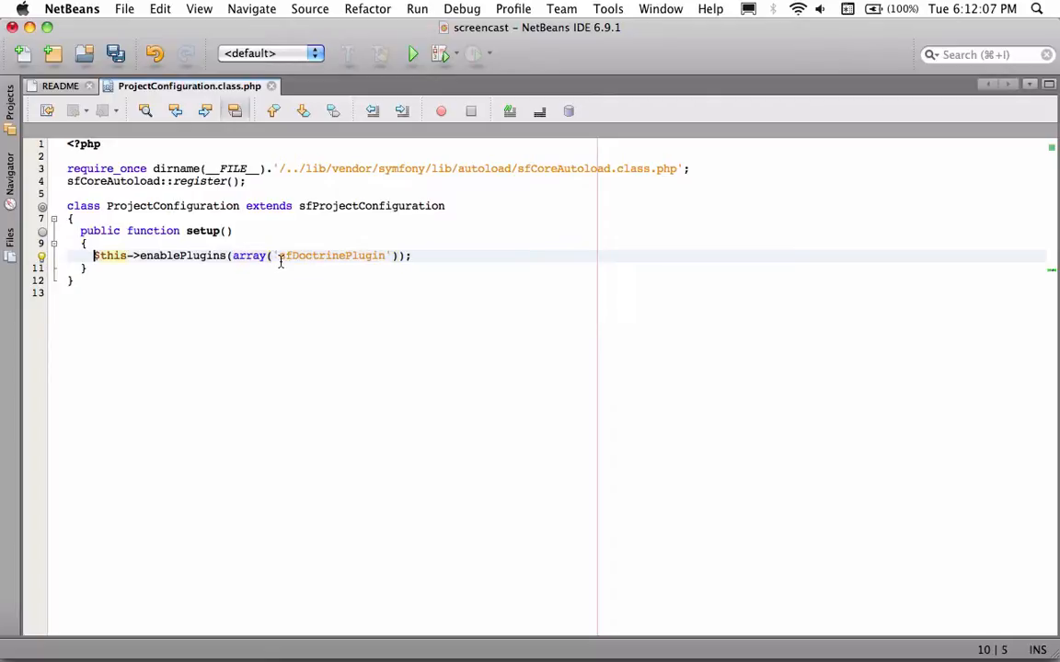
{"action": "type", "text": ","}
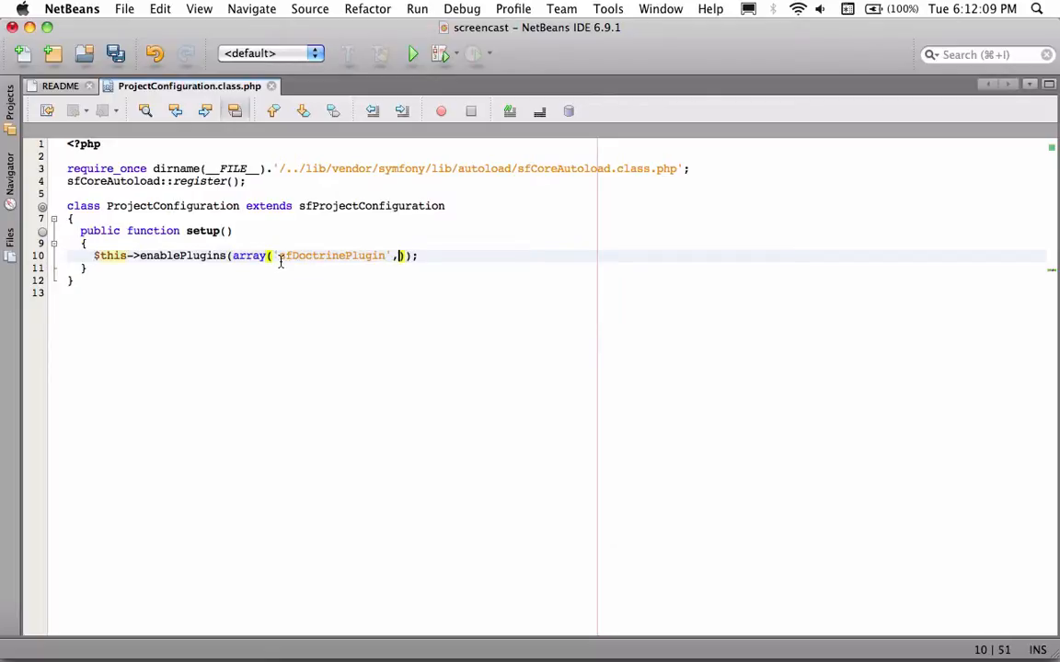
{"action": "type", "text": ",'sfDoctr"}
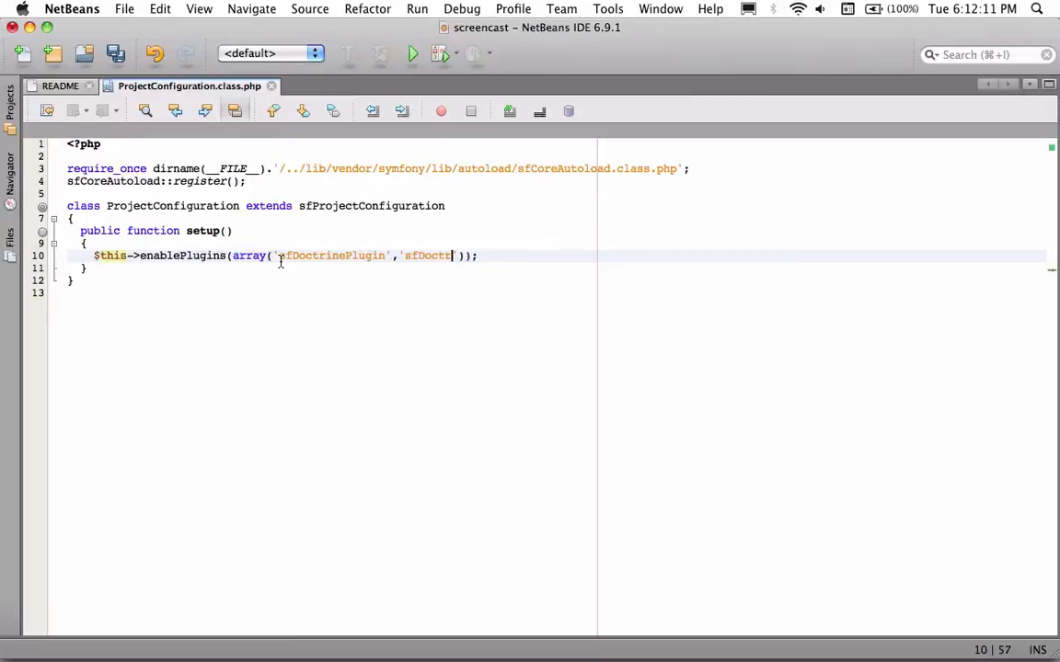
{"action": "type", "text": "GuardPl"}
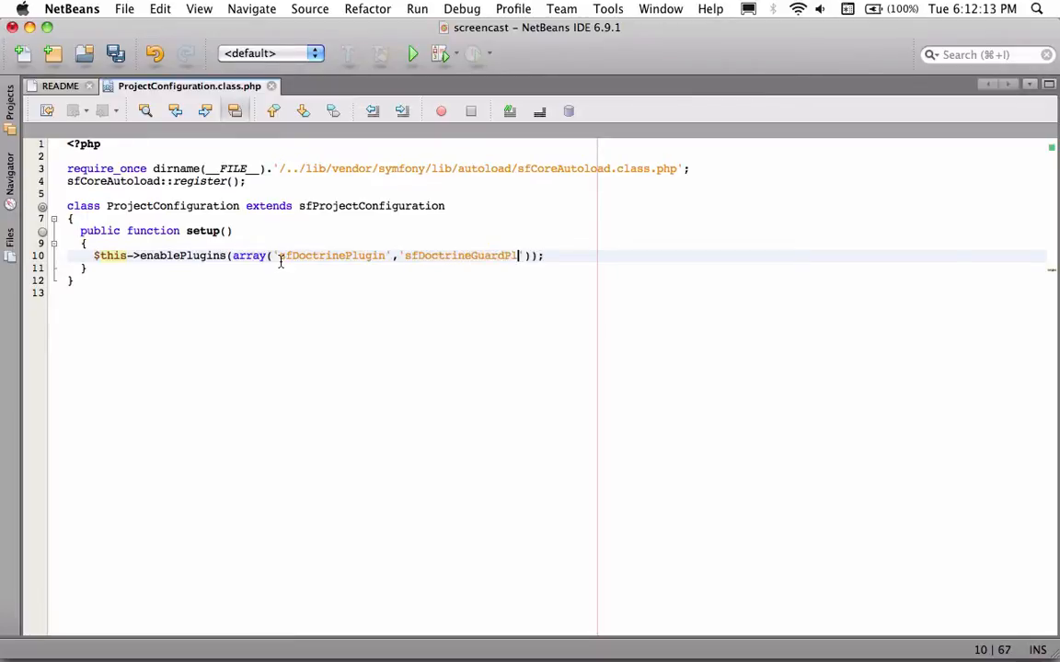
{"action": "type", "text": "ugin"}
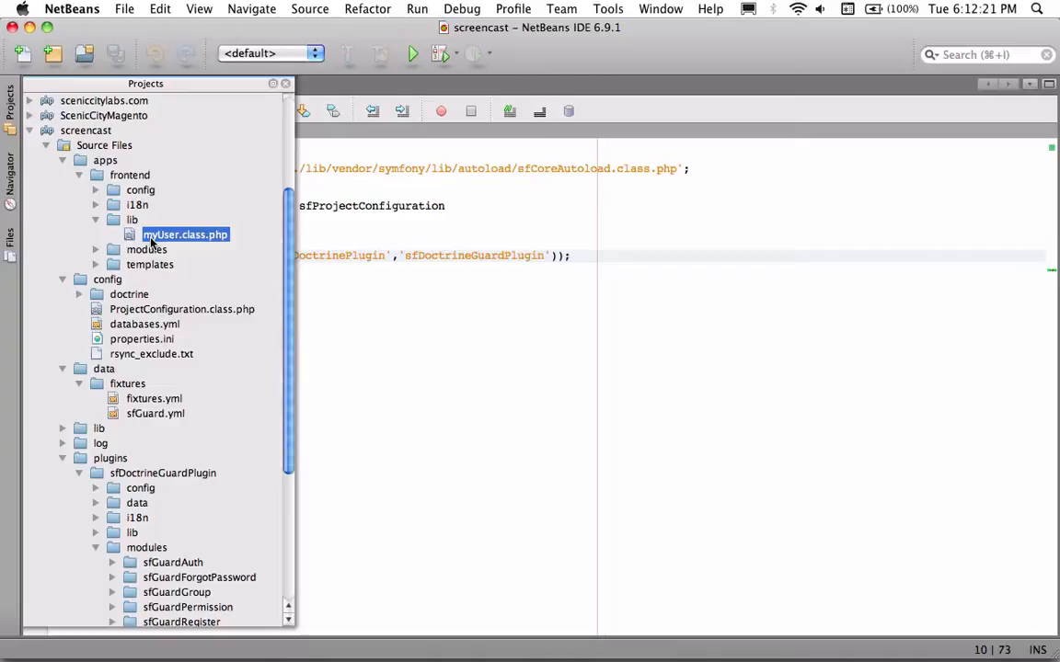
{"action": "mouse_move", "coordinate": [118, 181]}
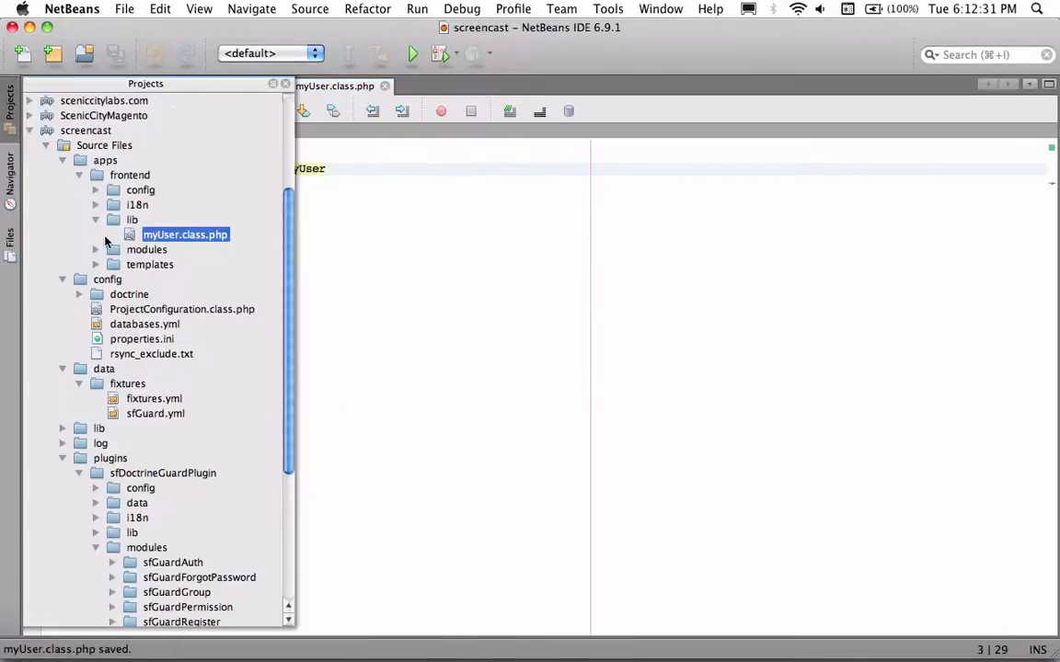
{"action": "mouse_move", "coordinate": [130, 415]}
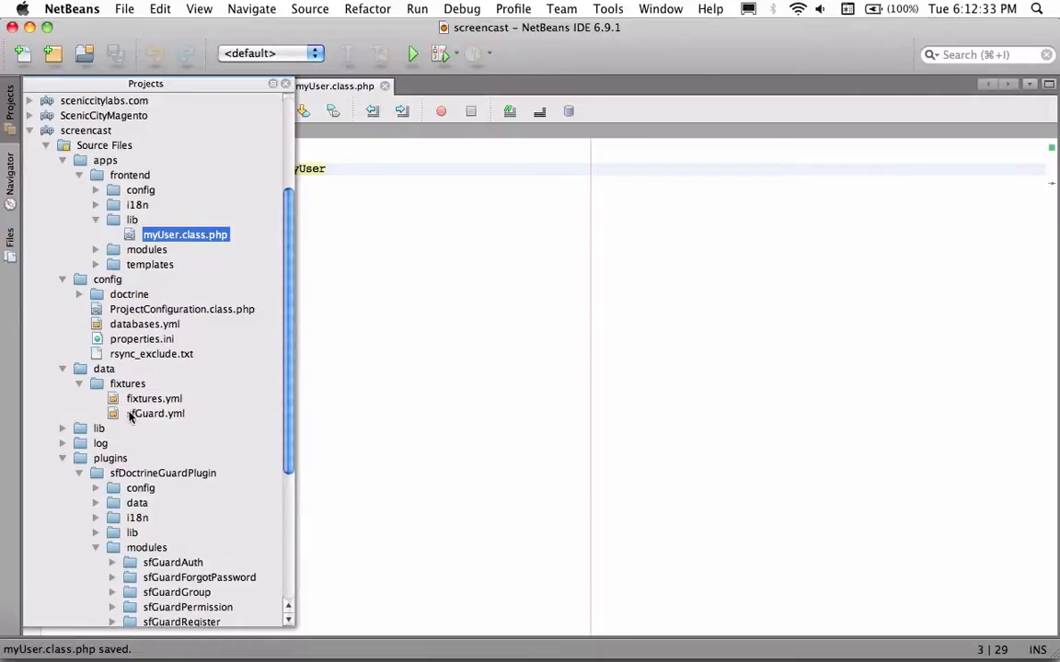
- Open the frontend app's settings.yml from the project tree
{"action": "left_click", "coordinate": [156, 413]}
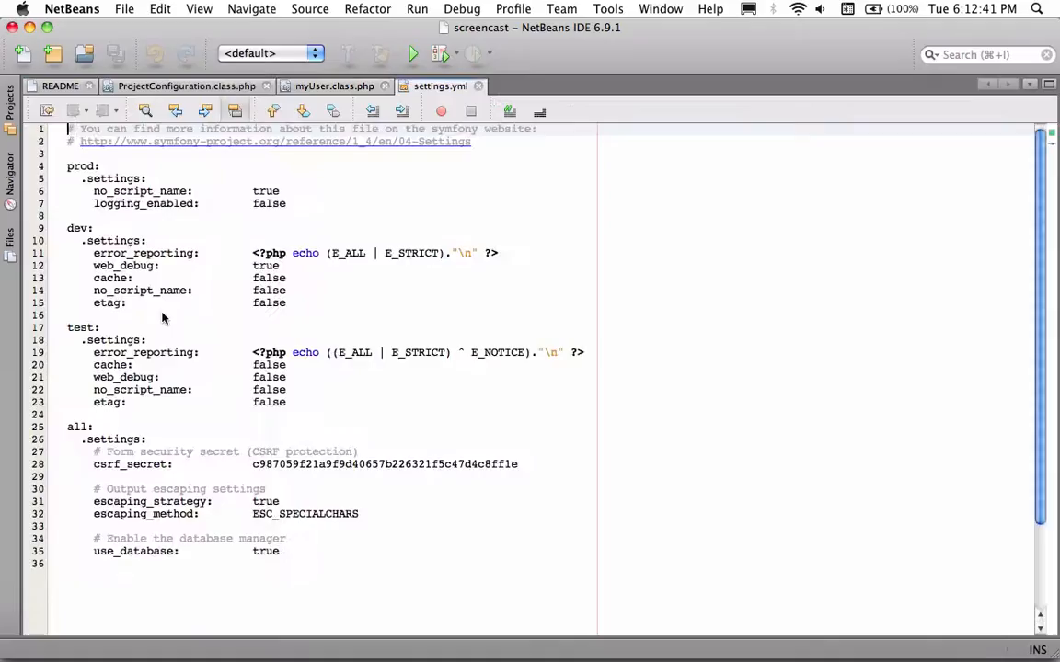
- Copy the enabled_modules line from the plugin README, then return to settings.yml
{"action": "scroll", "scroll_direction": "down", "scroll_amount": 3}
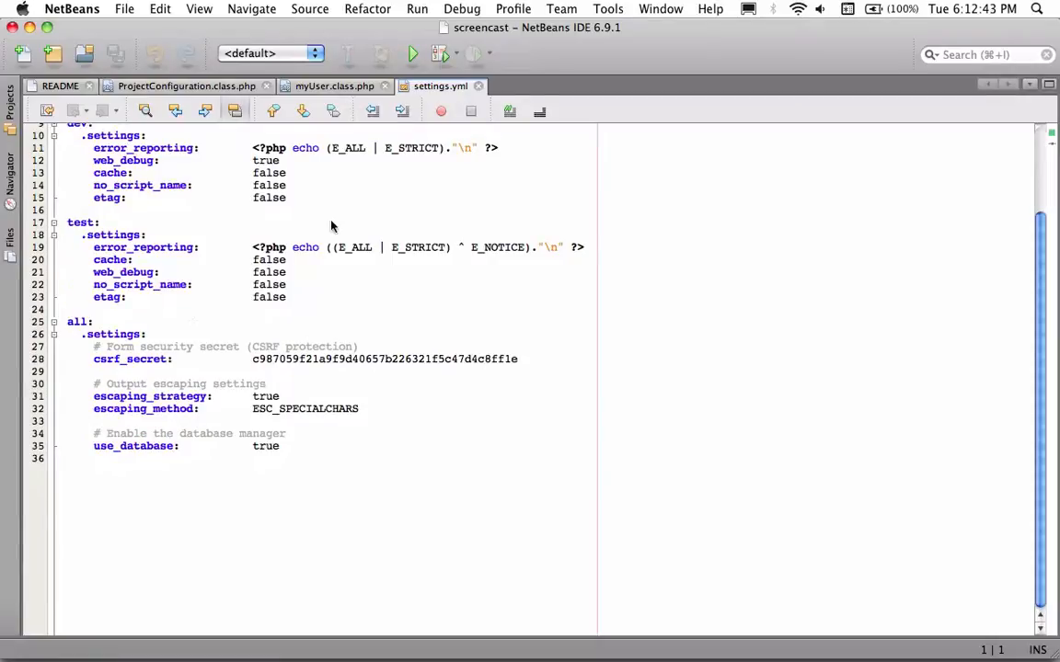
{"action": "left_click", "coordinate": [60, 85]}
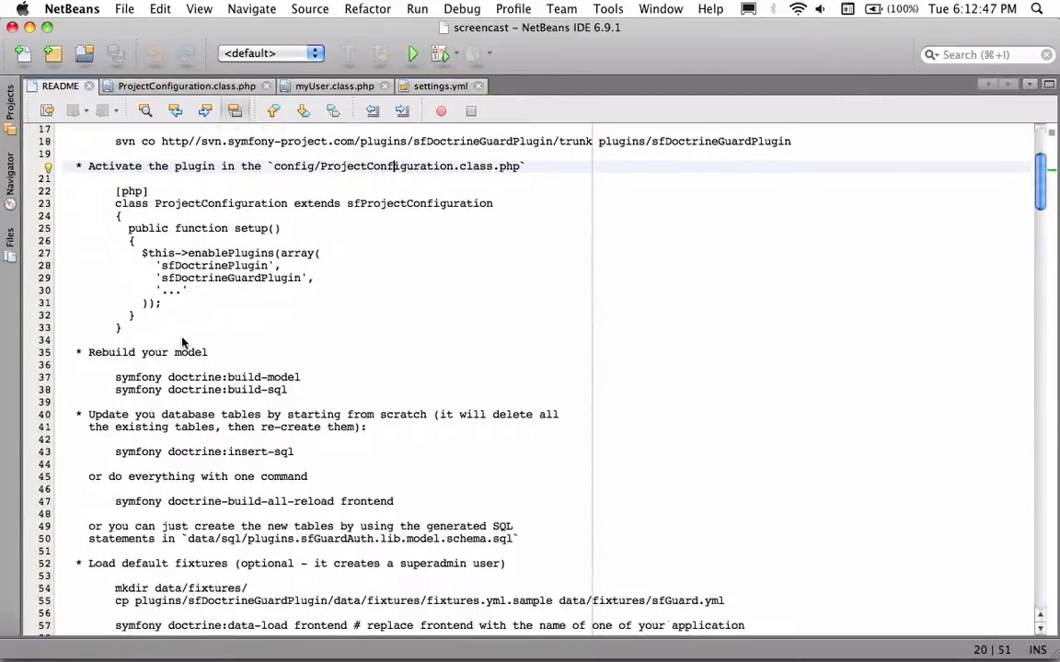
{"action": "scroll", "scroll_direction": "down", "scroll_amount": 3}
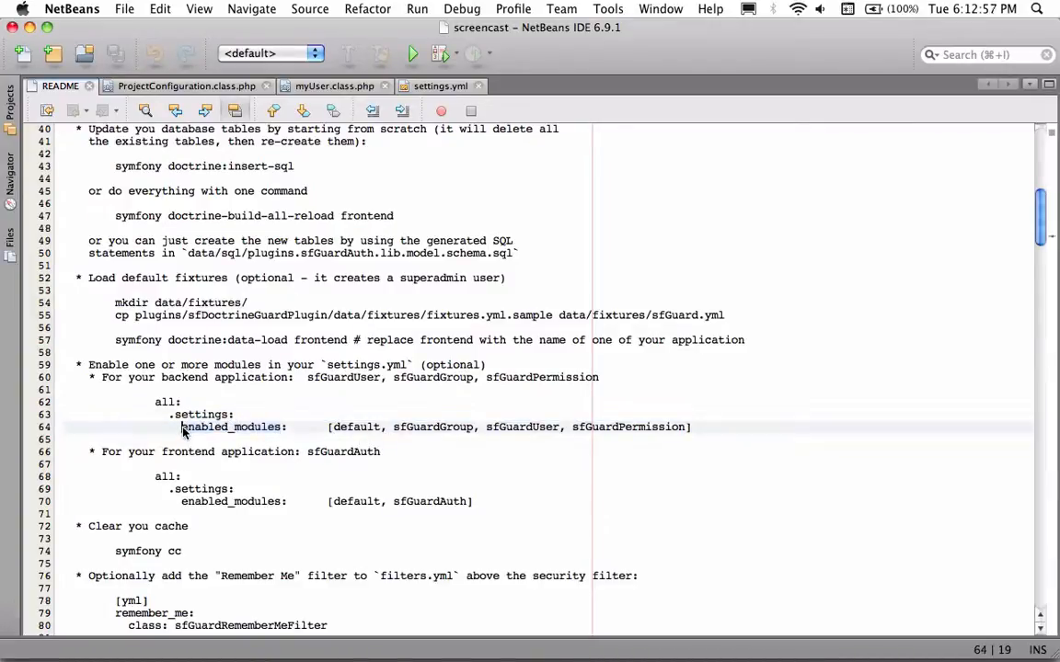
{"action": "double_click", "coordinate": [232, 427]}
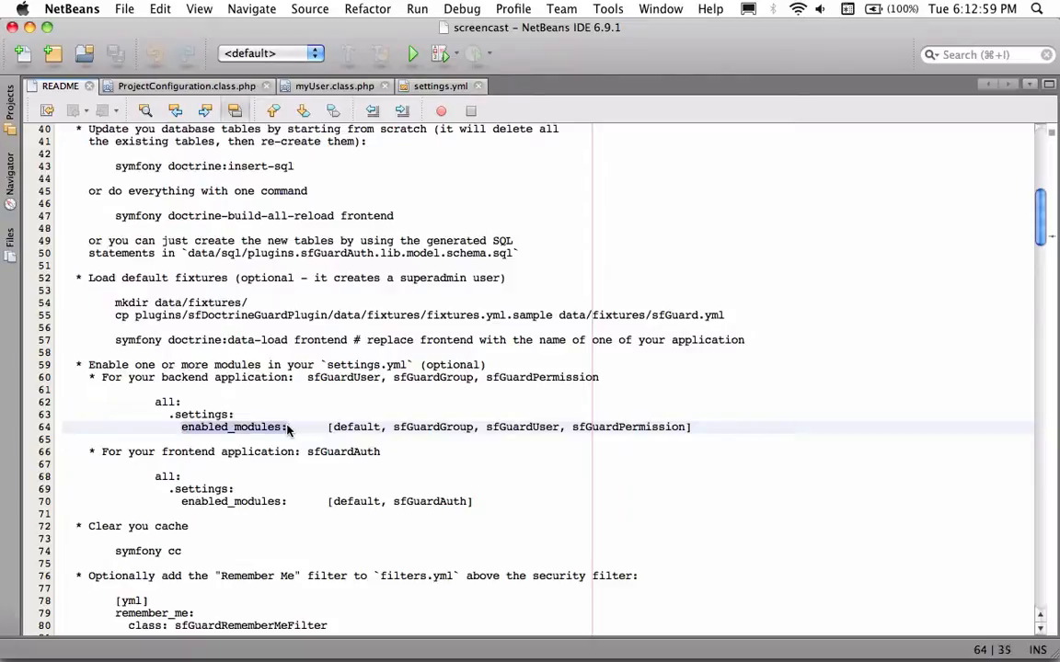
{"action": "left_click", "coordinate": [440, 86]}
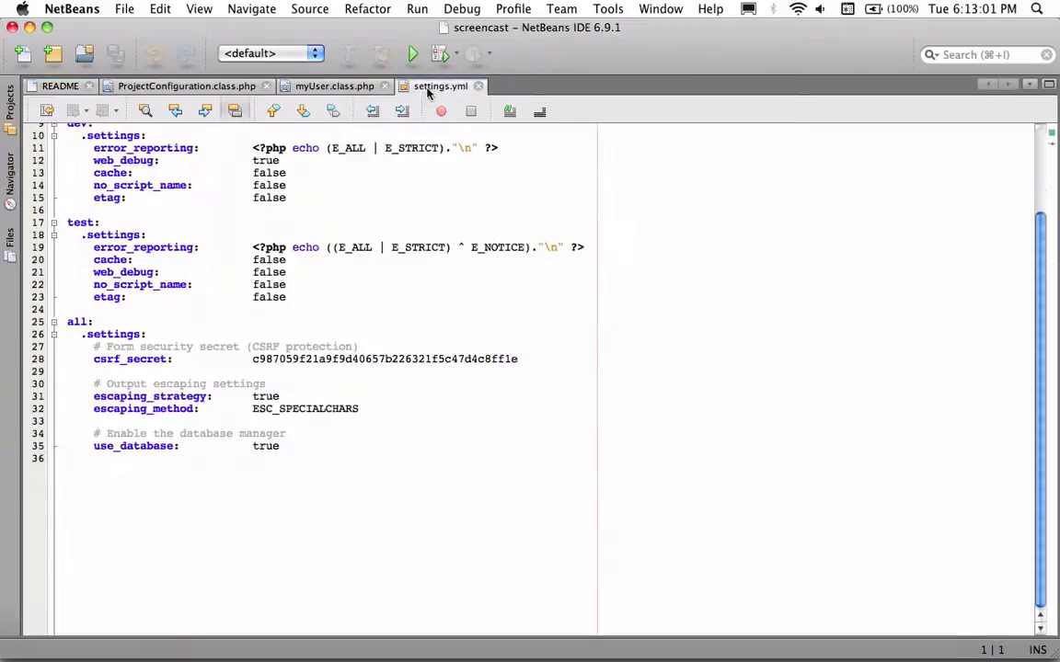
- Add an enabled_modules list with sfGuardAuth, sfGuardPermission and sfGuardGroup to settings.yml
{"action": "left_click", "coordinate": [297, 458]}
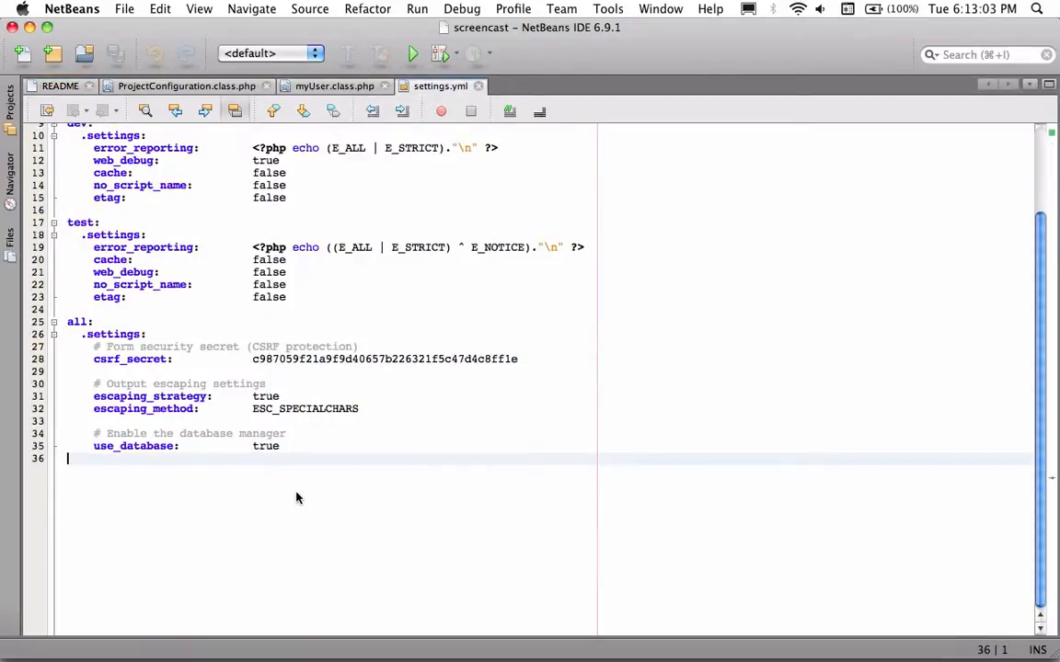
{"action": "type", "text": "enabled_modules:"}
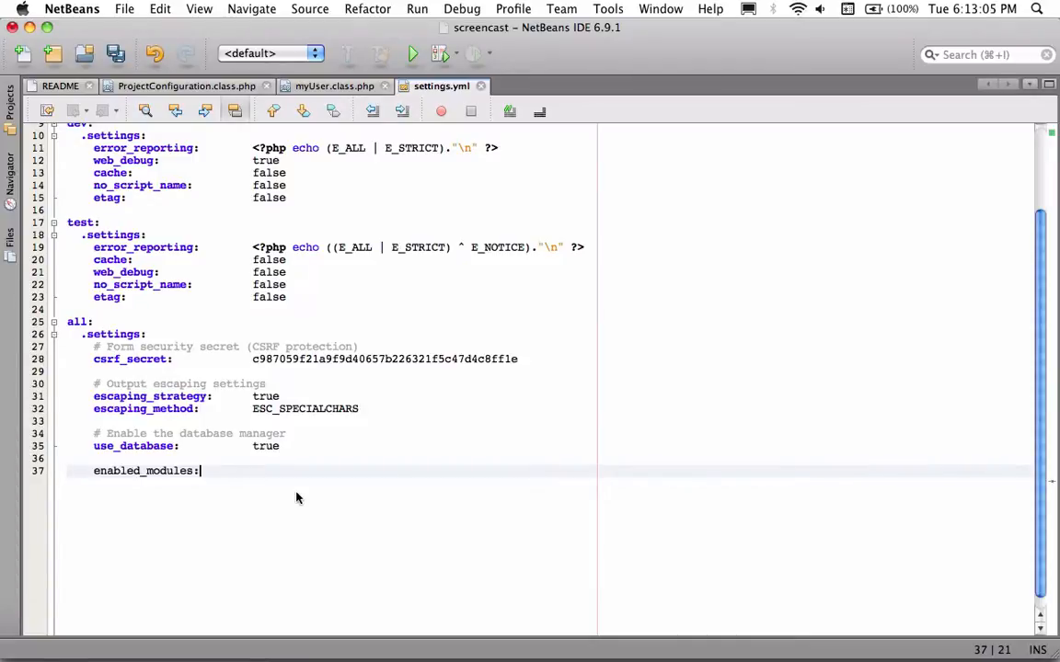
{"action": "type", "text": "-sfG"}
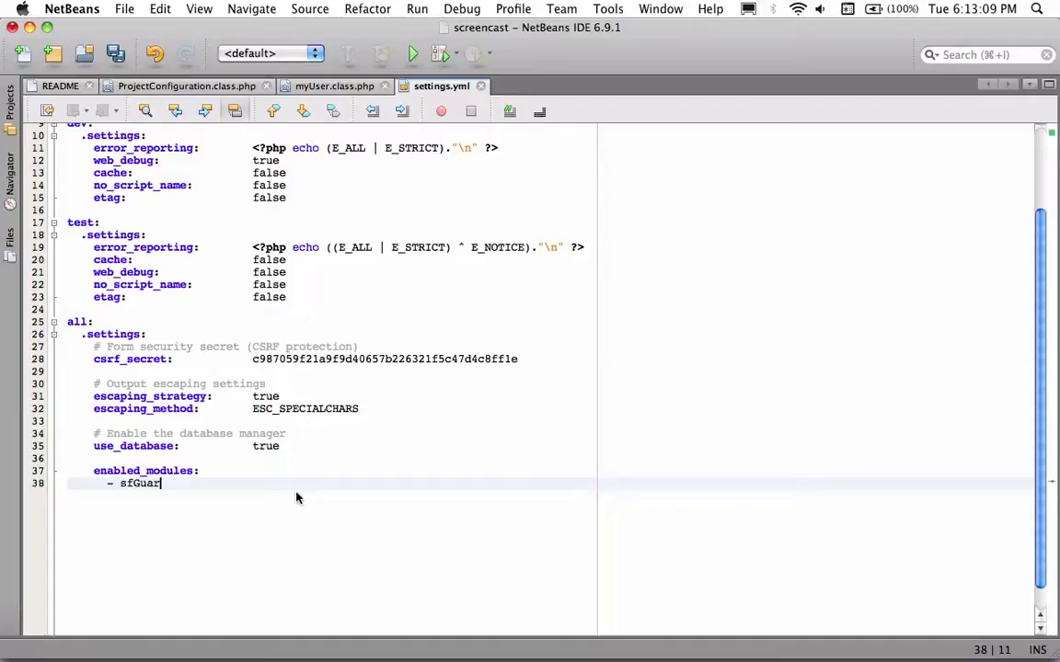
{"action": "type", "text": "dAuth"}
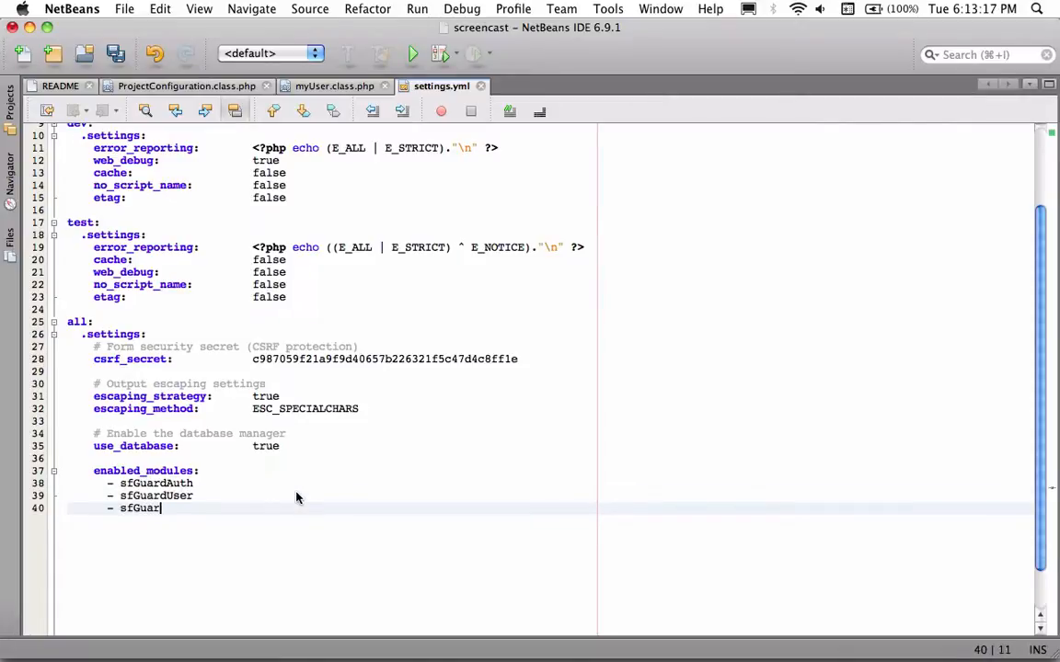
{"action": "type", "text": "dPerm"}
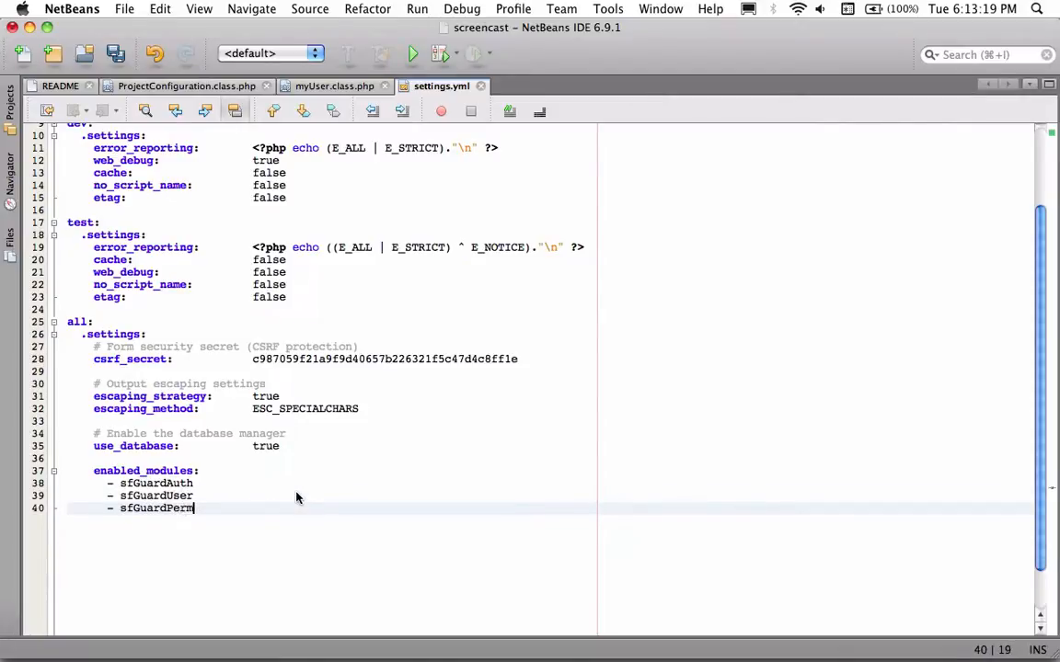
{"action": "type", "text": "ission"}
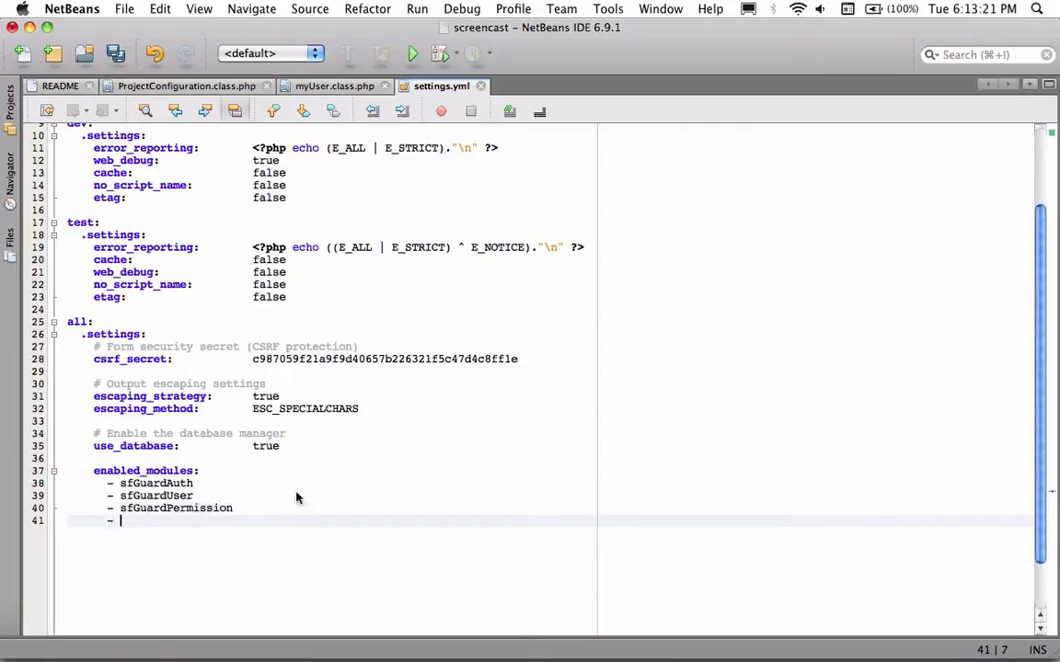
{"action": "type", "text": "sfGuard"}
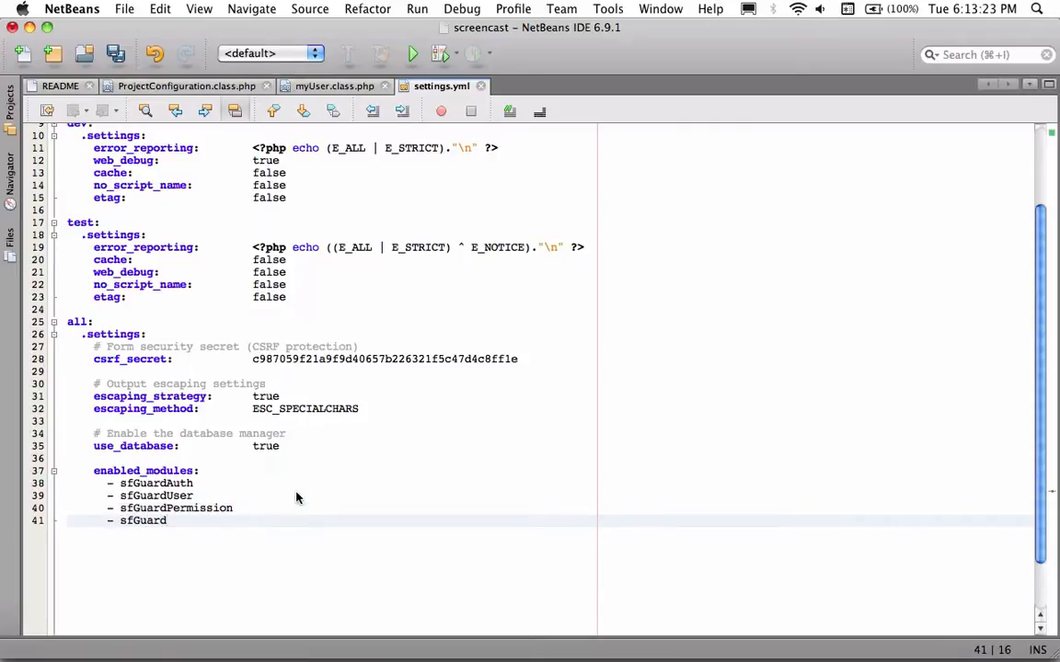
{"action": "type", "text": "Group"}
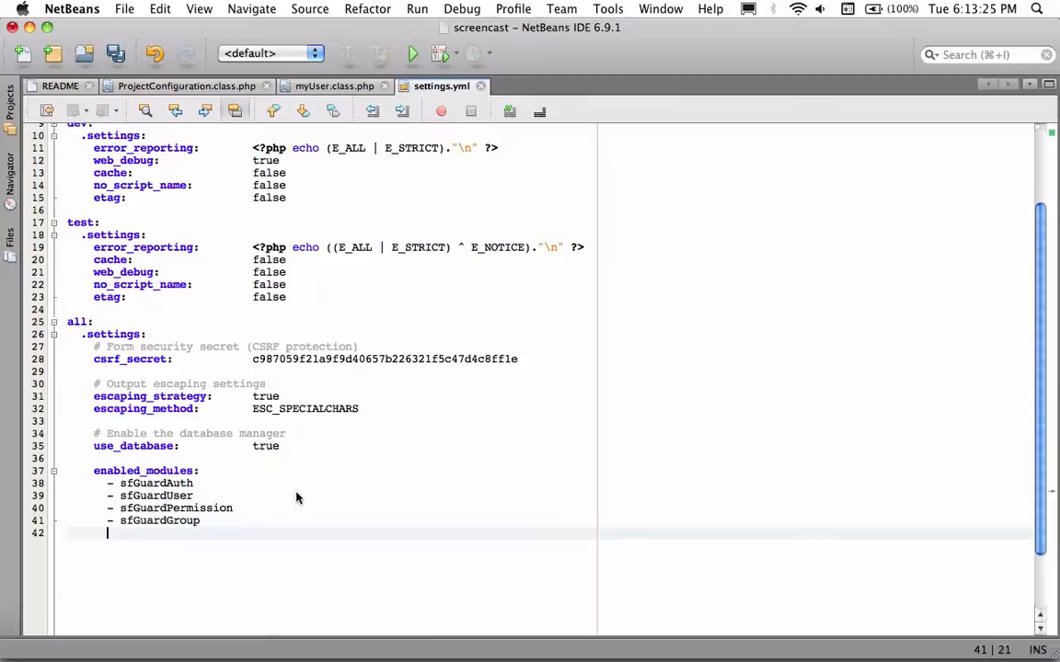
- Append sfGuardForgotPassword and sfGuardRegister entries to the enabled_modules list
{"action": "type", "text": "- sf"}
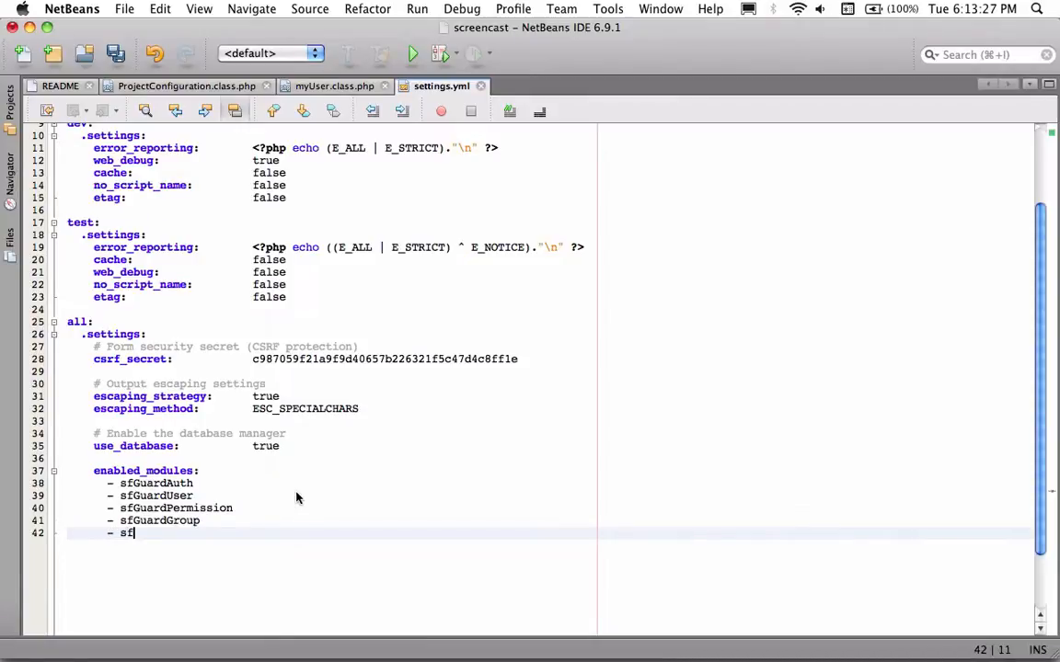
{"action": "type", "text": "GuardFor"}
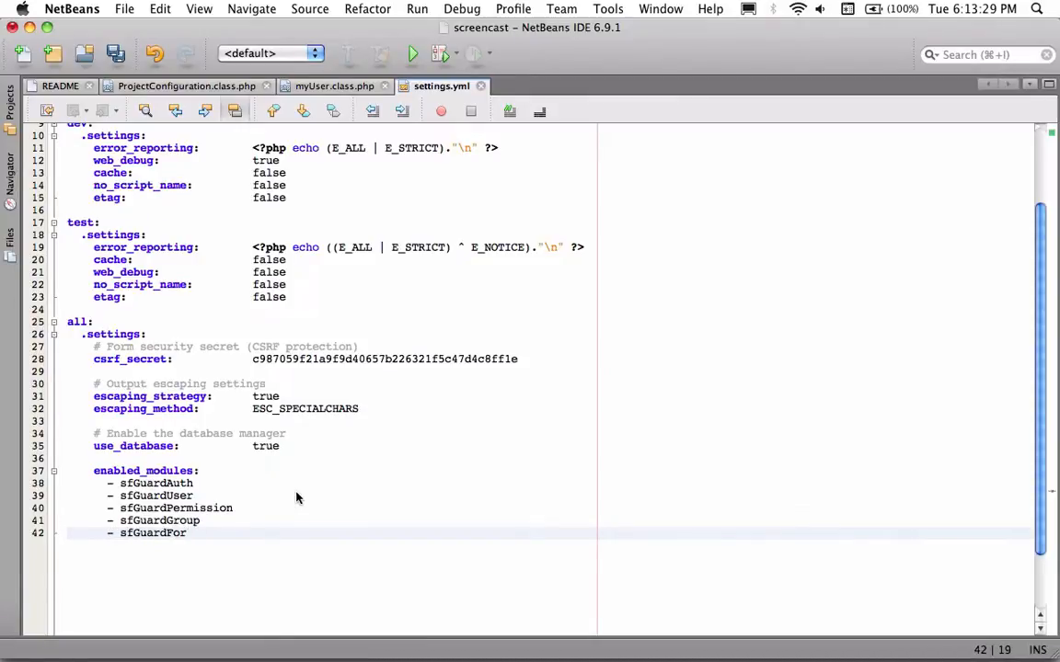
{"action": "type", "text": "gotPasswor"}
{"action": "type", "text": "- s"}
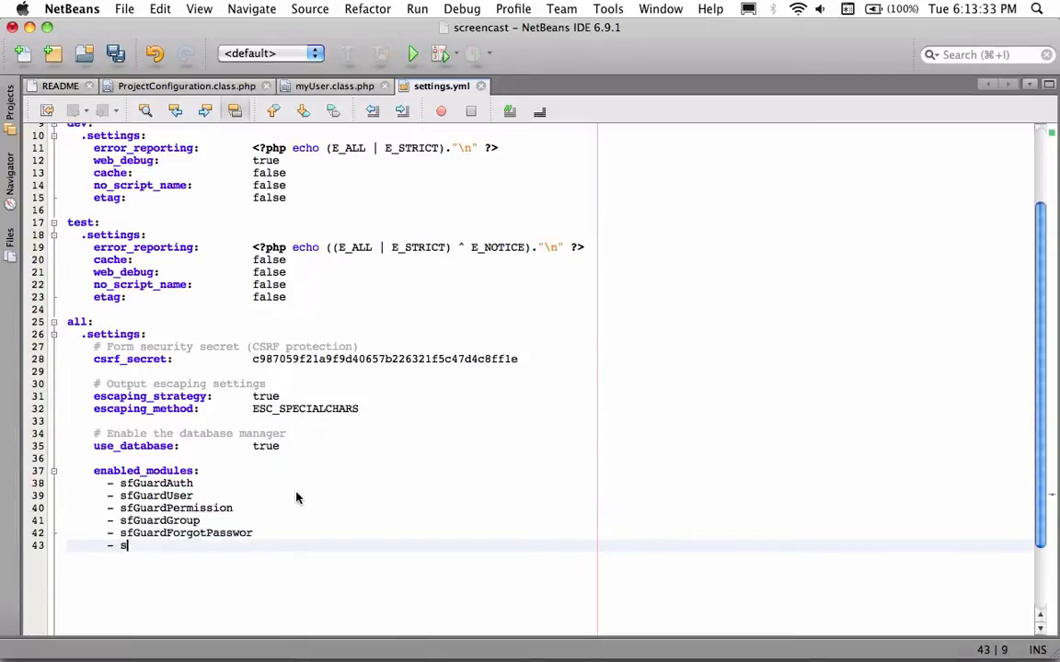
{"action": "type", "text": "fGuardRe"}
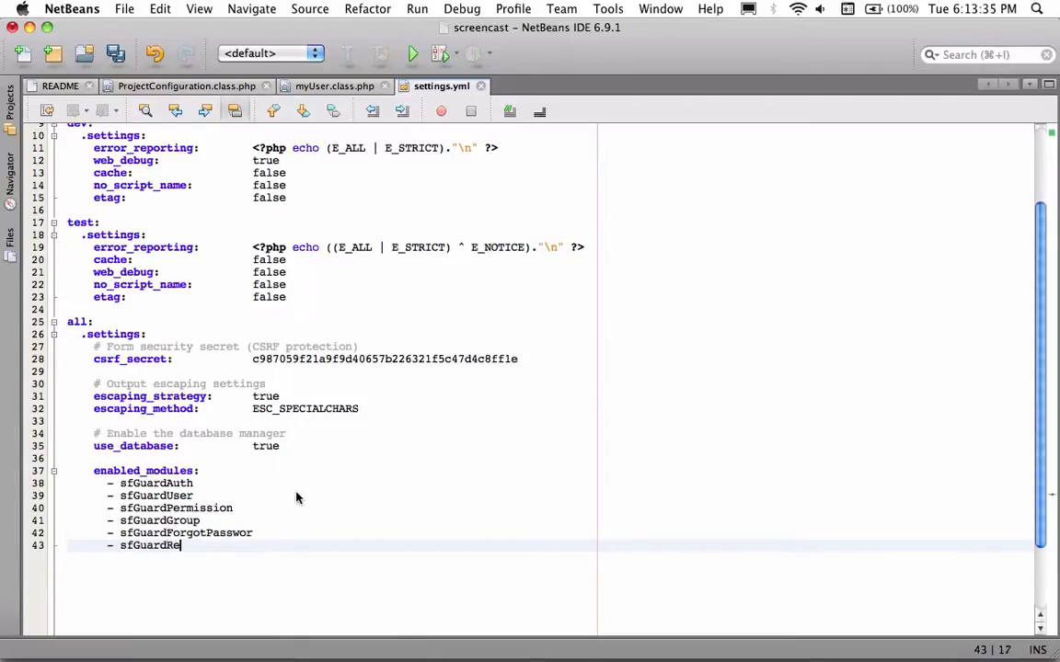
{"action": "type", "text": "gister"}
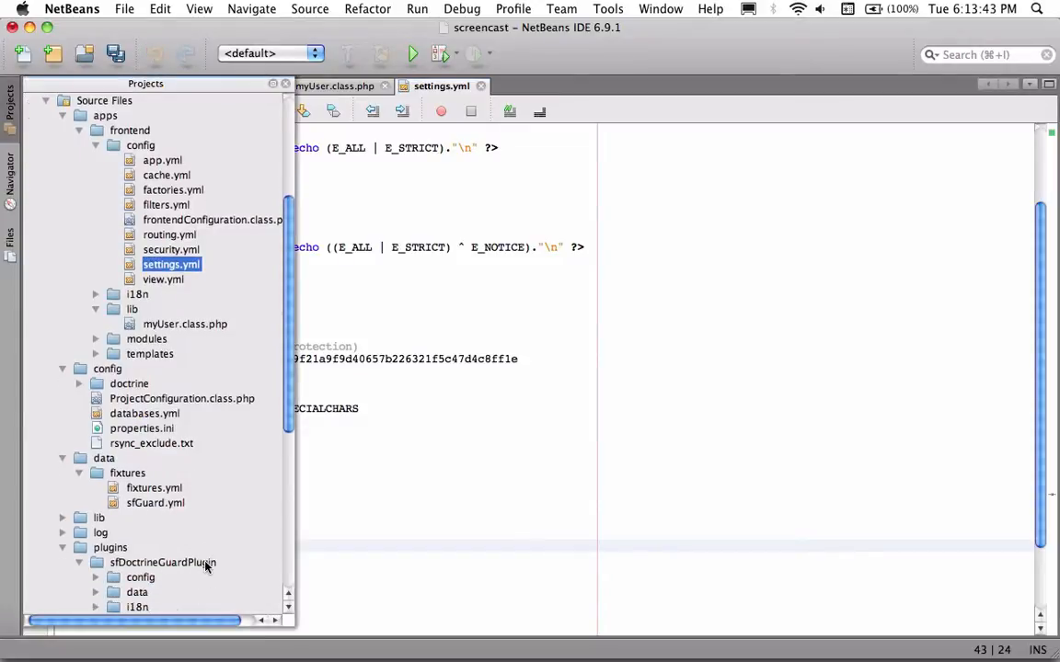
- Expand plugins > sfDoctrineGuardPlugin > modules and select sfGuardForgotPassword
{"action": "scroll", "scroll_direction": "down", "scroll_amount": 3}
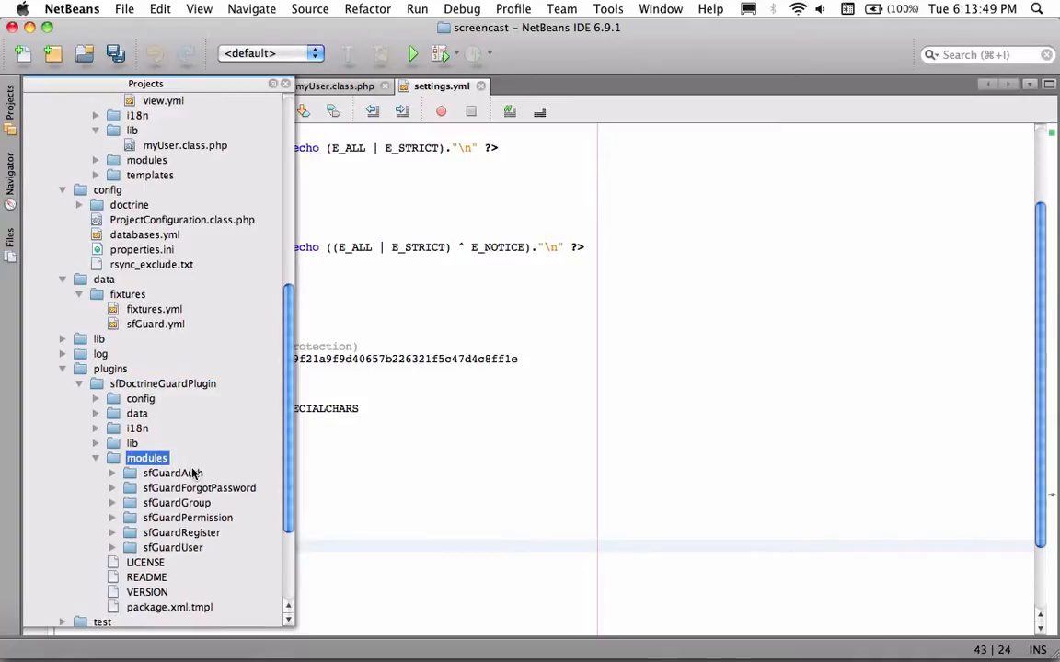
{"action": "left_click", "coordinate": [199, 488]}
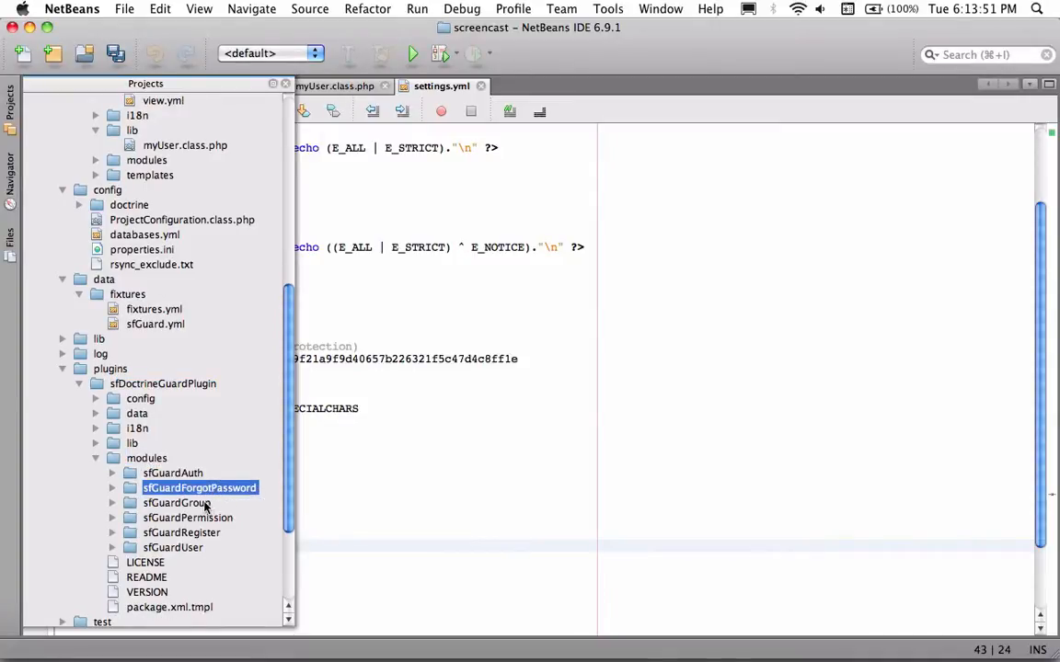
{"action": "left_click", "coordinate": [173, 548]}
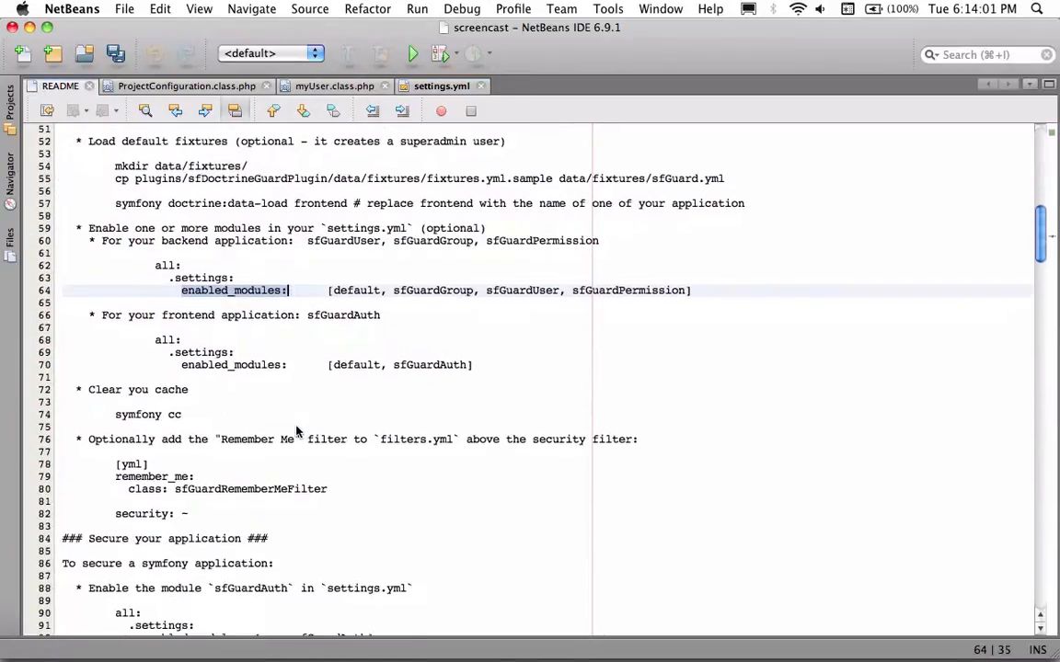
- Select the README's login_module, login_action, secure_module and secure_action lines for copying
{"action": "scroll", "scroll_direction": "down", "scroll_amount": 3}
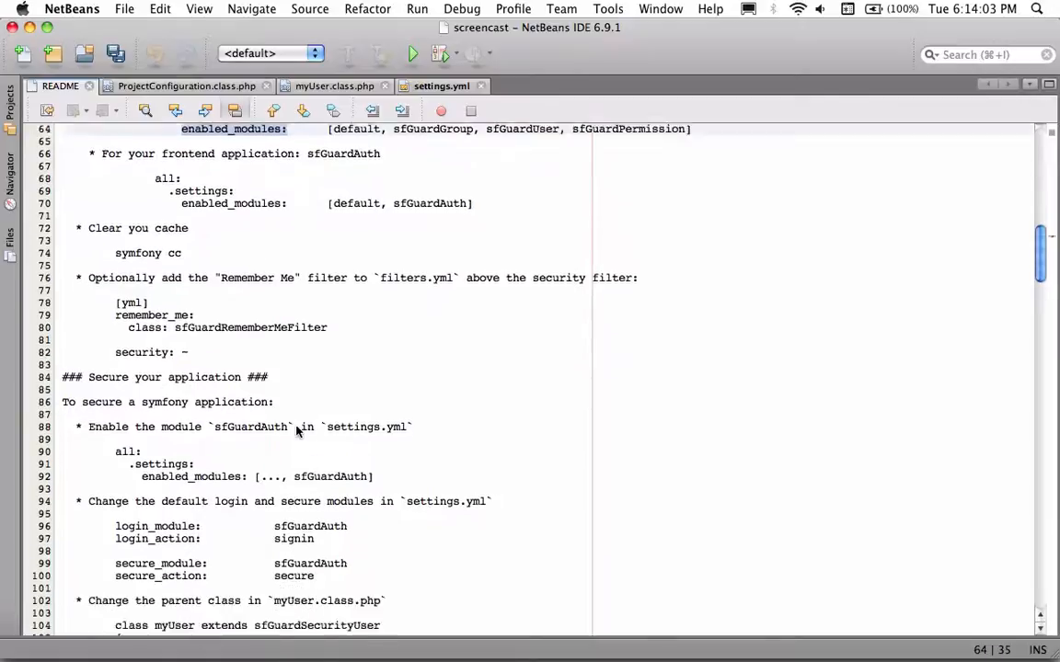
{"action": "scroll", "scroll_direction": "down", "scroll_amount": 3}
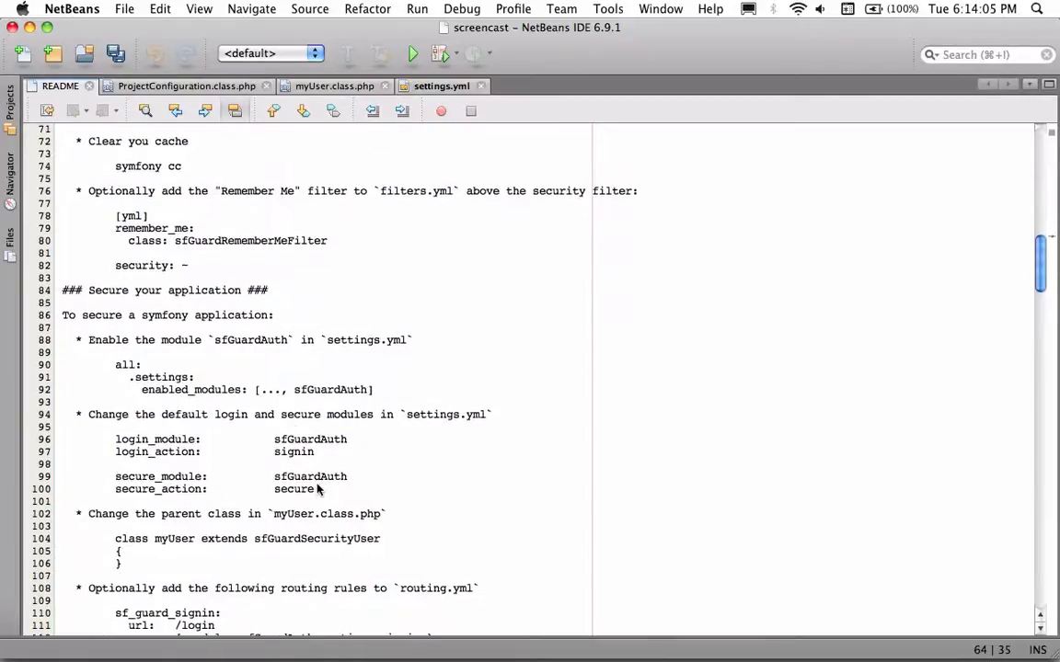
{"action": "left_click_drag", "start_coordinate": [126, 438], "coordinate": [318, 489]}
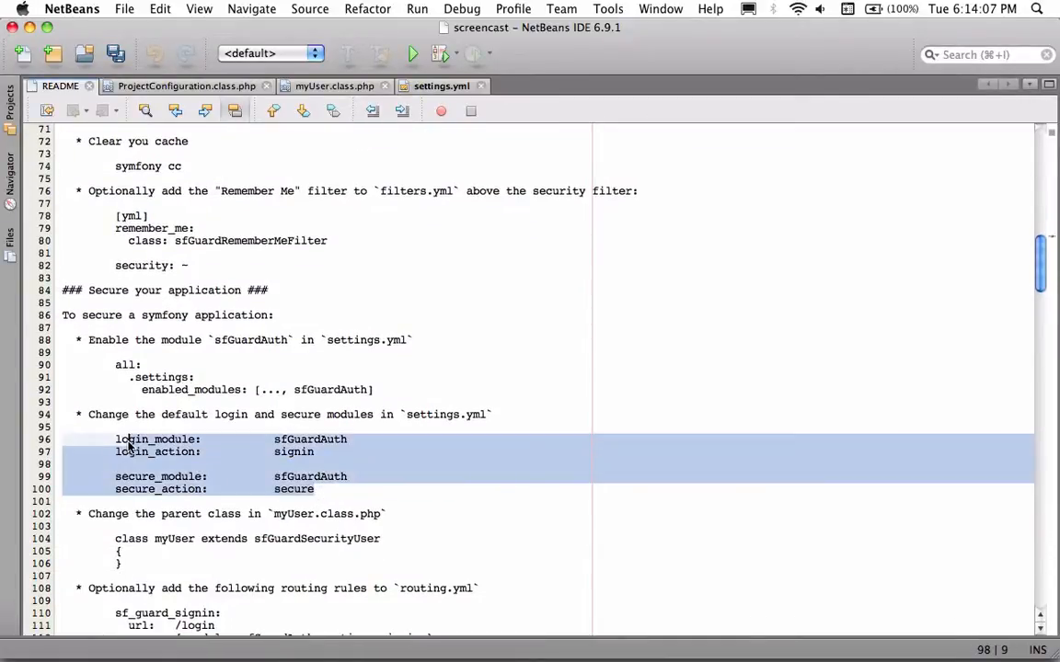
{"action": "left_click", "coordinate": [116, 439]}
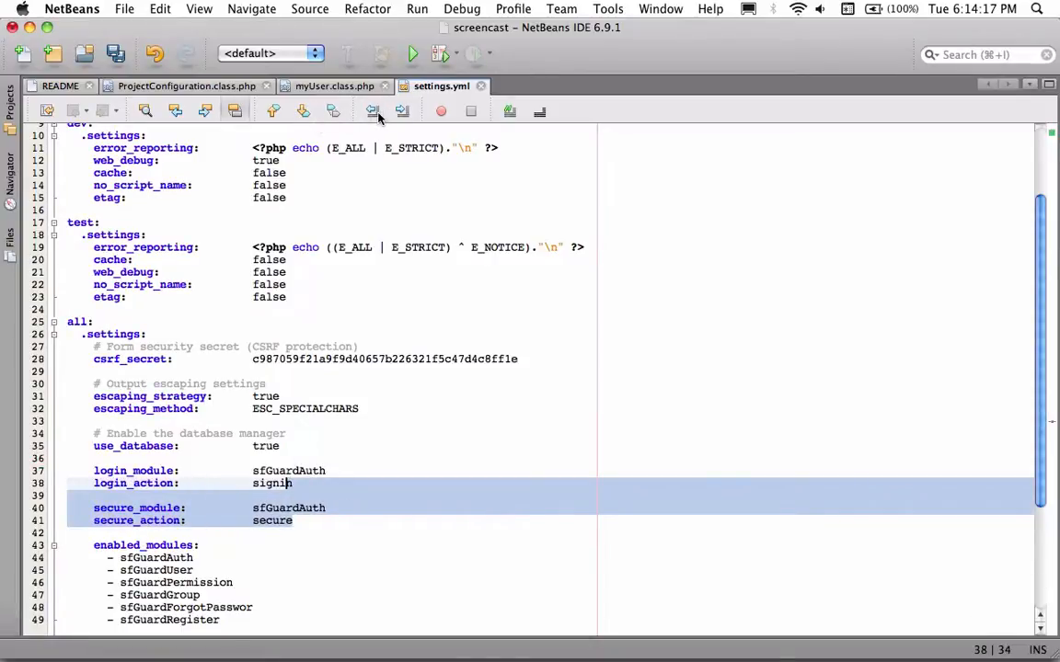
- Save settings.yml with sfGuardAuth signin and secure as login and secure actions
{"action": "key", "text": "cmd+s"}
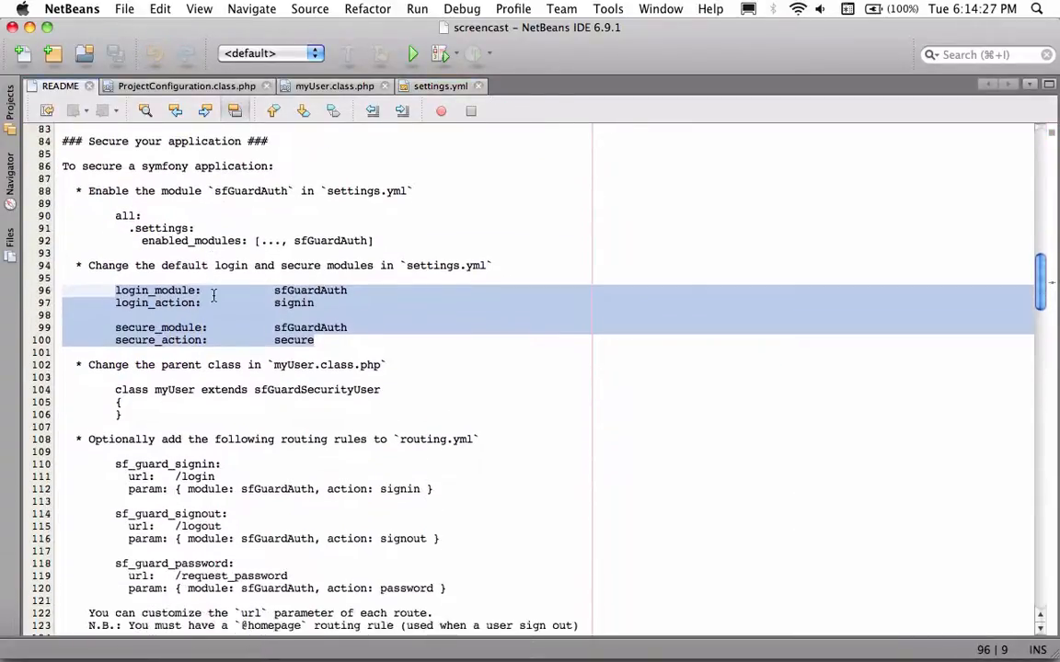
{"action": "scroll", "scroll_direction": "down", "scroll_amount": 3}
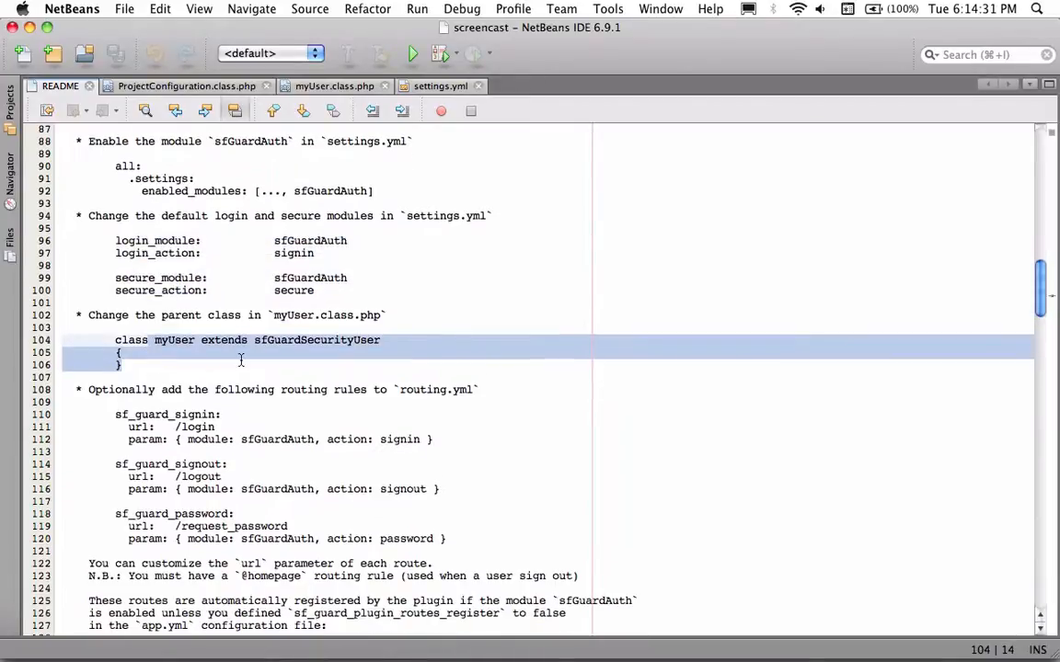
{"action": "scroll", "scroll_direction": "down", "scroll_amount": 3}
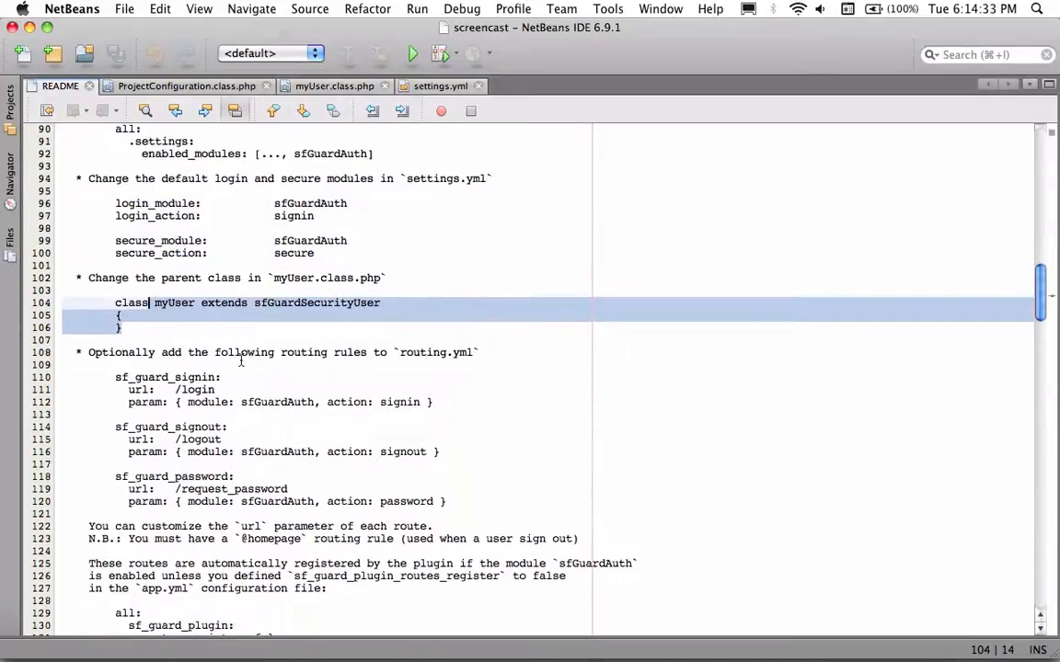
{"action": "scroll", "scroll_direction": "down", "scroll_amount": 3}
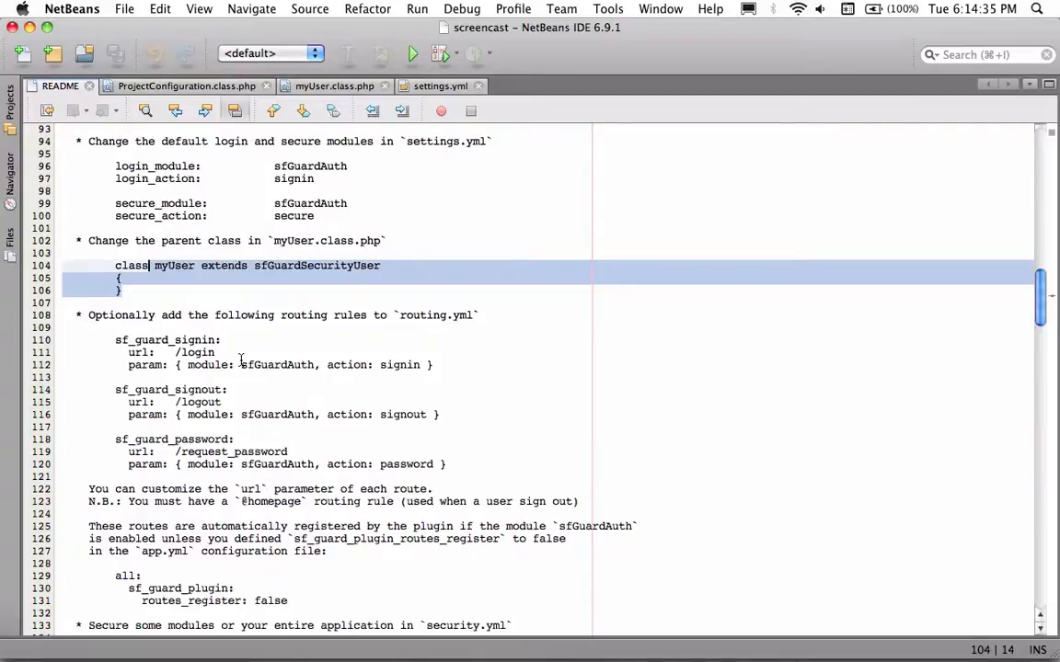
{"action": "scroll", "scroll_direction": "down", "scroll_amount": 3}
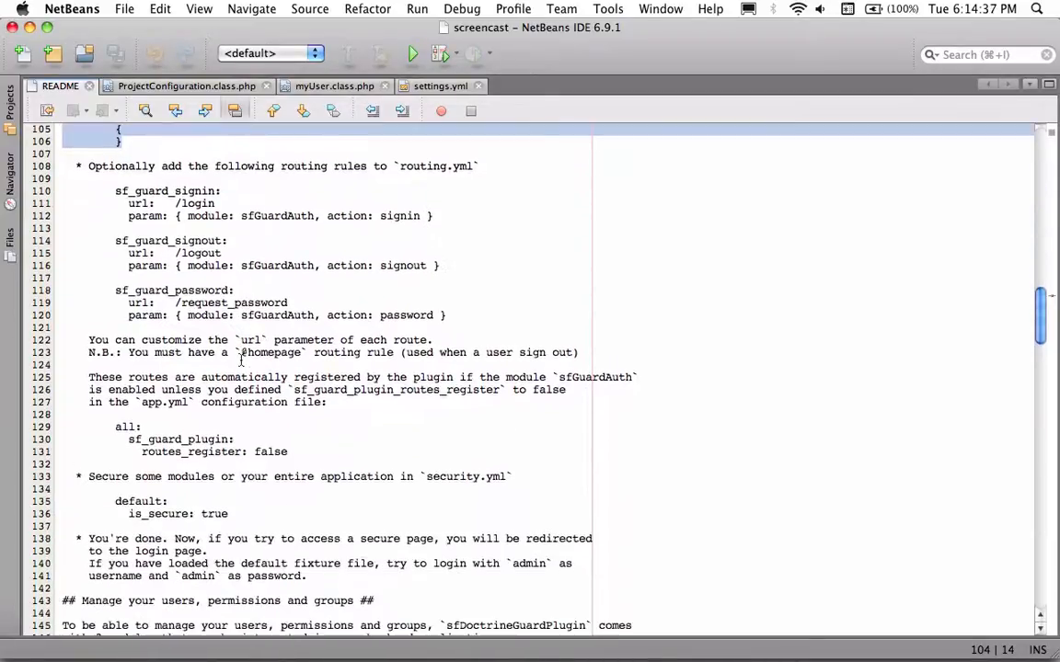
{"action": "scroll", "scroll_direction": "down", "scroll_amount": 3}
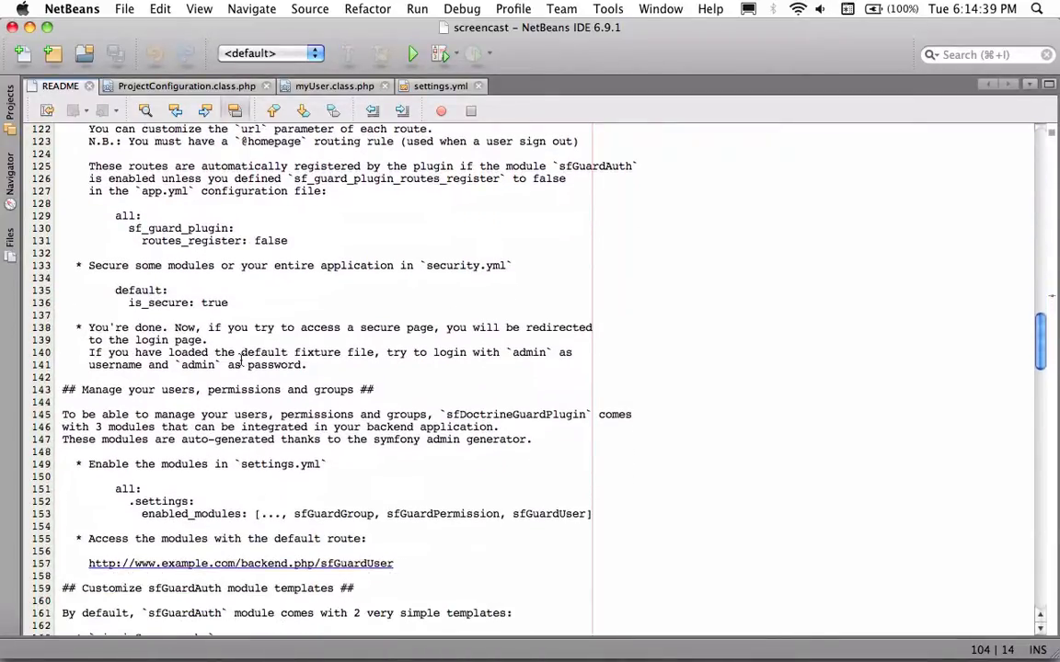
{"action": "scroll", "scroll_direction": "down", "scroll_amount": 3}
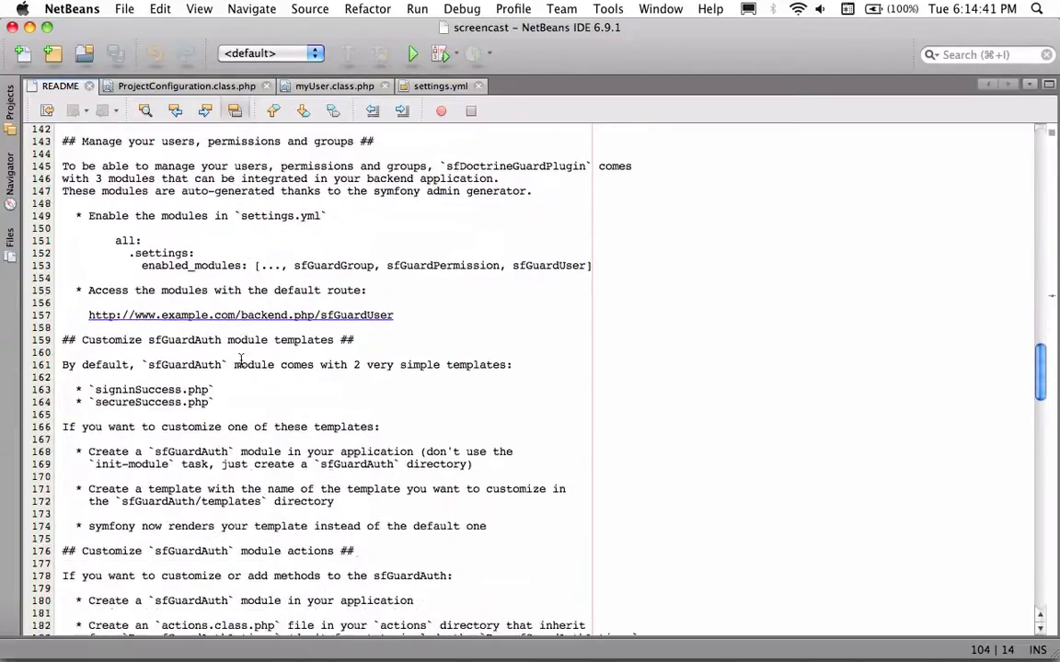
{"action": "scroll", "scroll_direction": "down", "scroll_amount": 3}
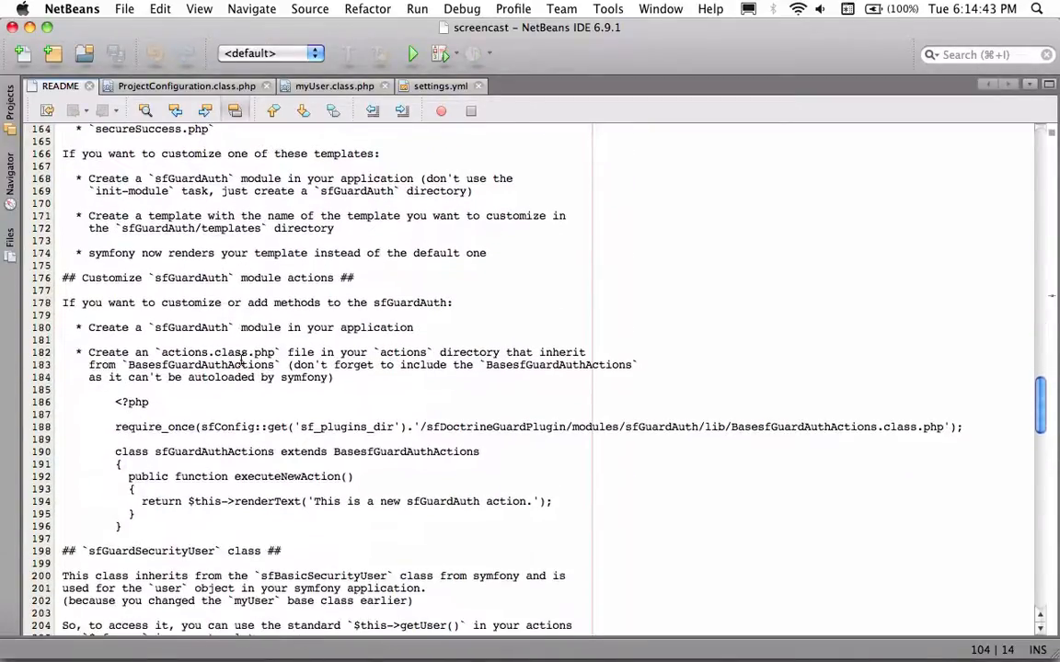
{"action": "scroll", "scroll_direction": "down", "scroll_amount": 3}
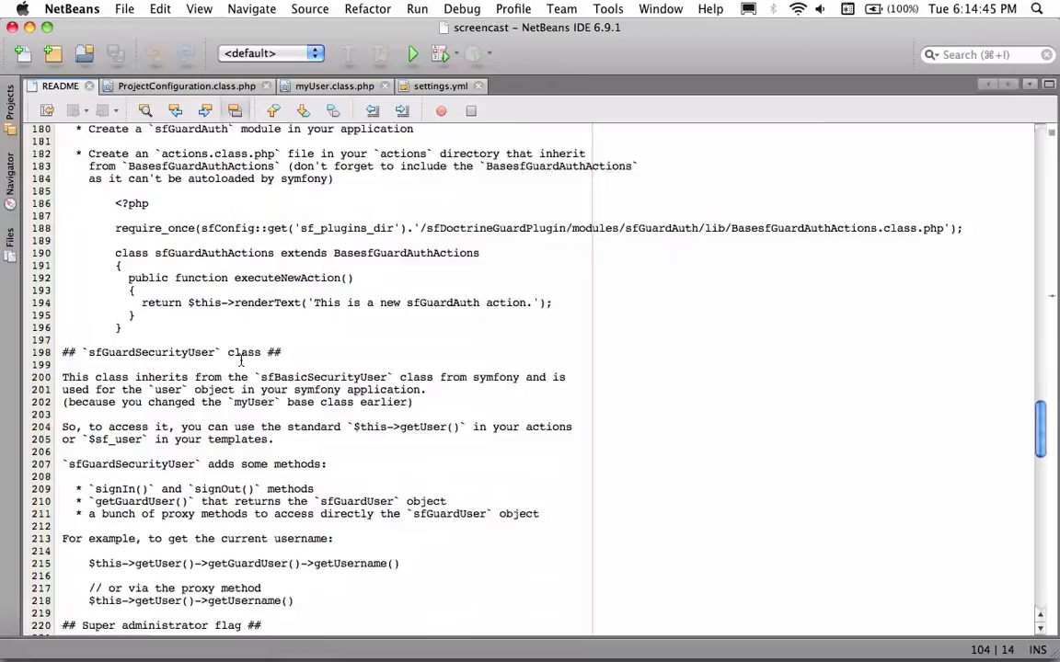
{"action": "scroll", "scroll_direction": "down", "scroll_amount": 3}
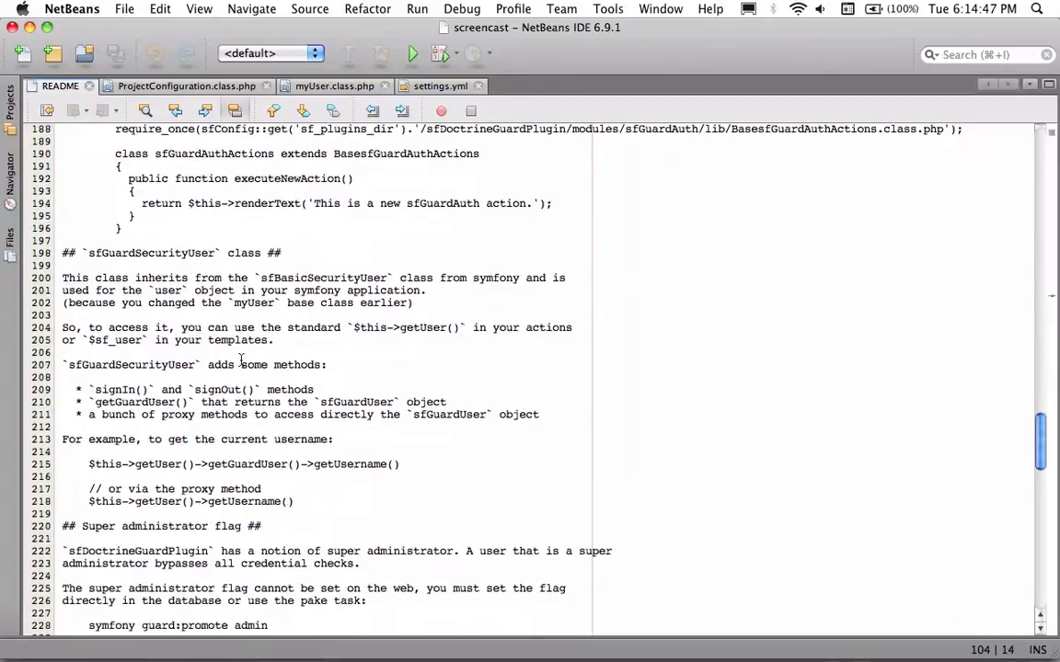
{"action": "scroll", "scroll_direction": "down", "scroll_amount": 3}
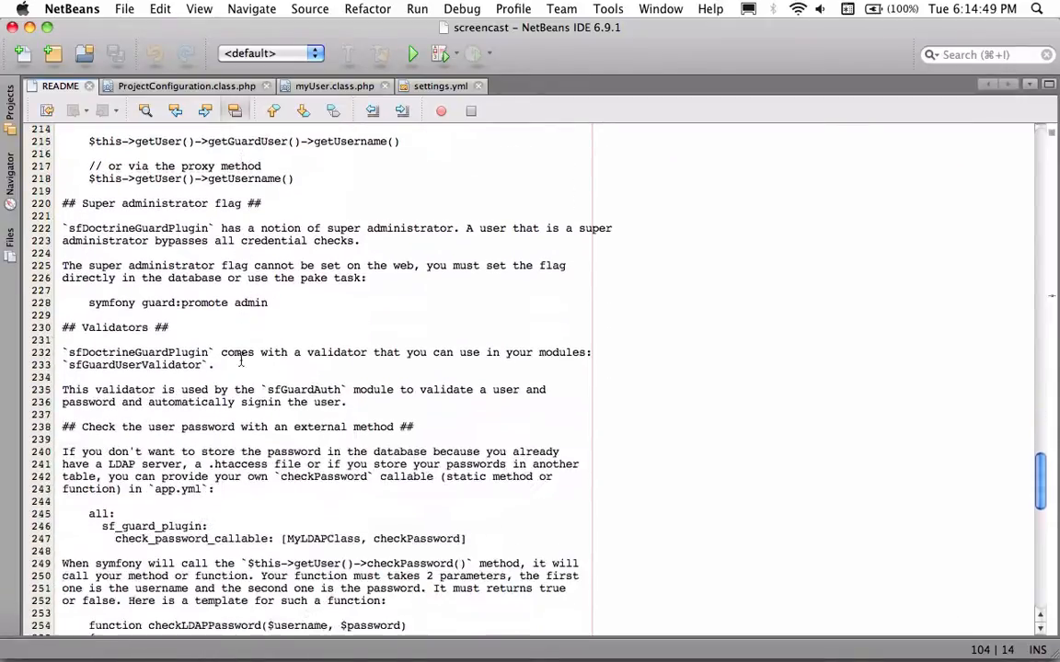
{"action": "scroll", "scroll_direction": "down", "scroll_amount": 3}
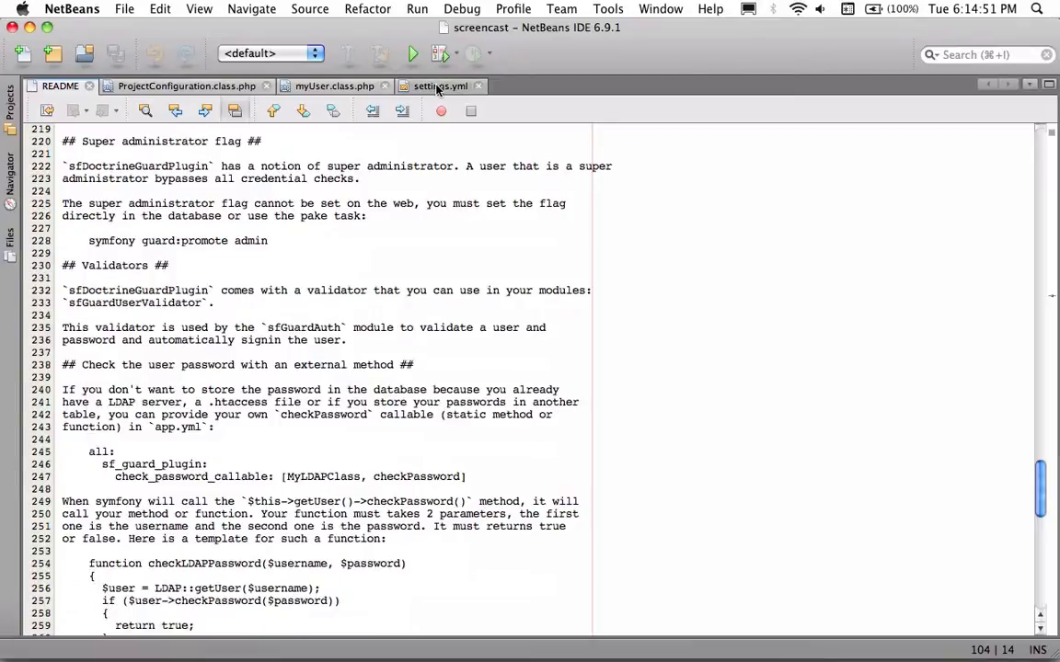
{"action": "key", "text": "f3"}
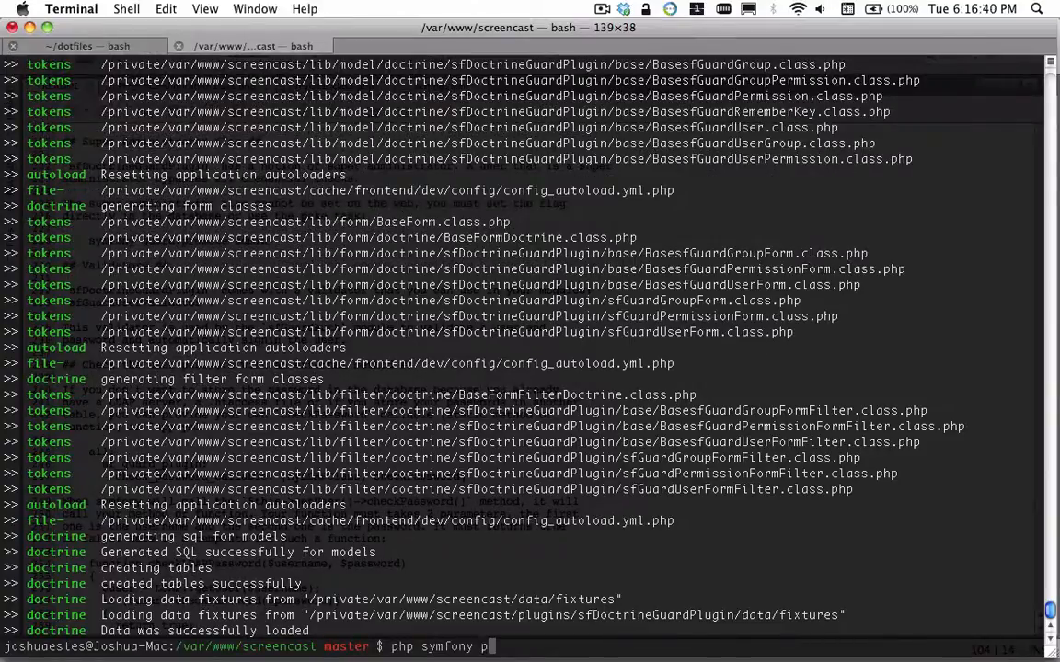
- Enter the php symfony plugin:publish-assets command in Terminal
{"action": "type", "text": "lugin:"}
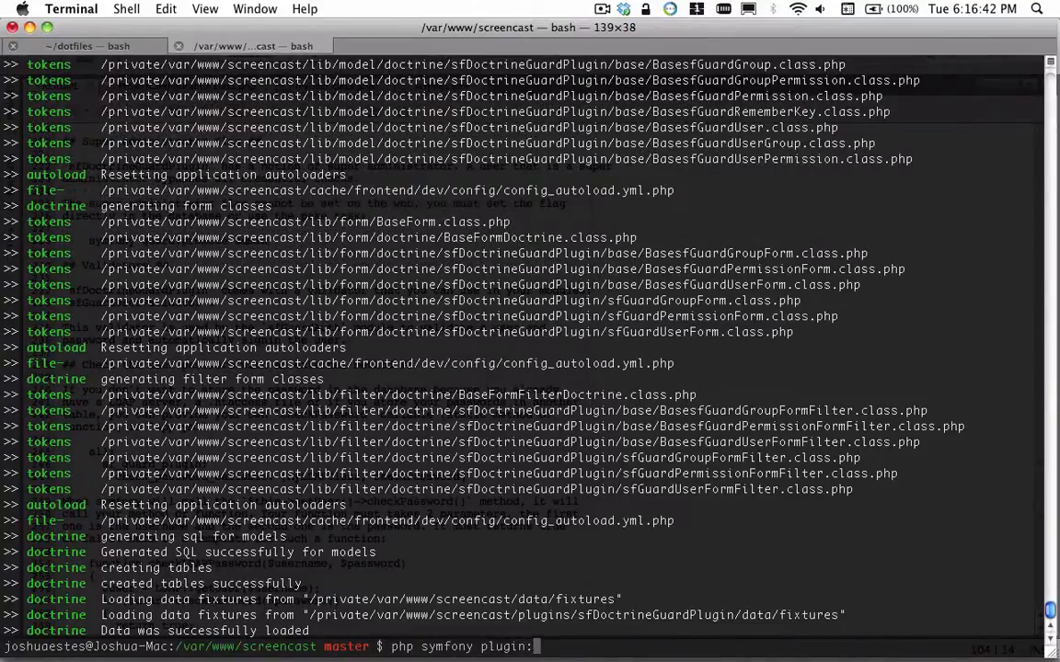
{"action": "type", "text": "publish-a"}
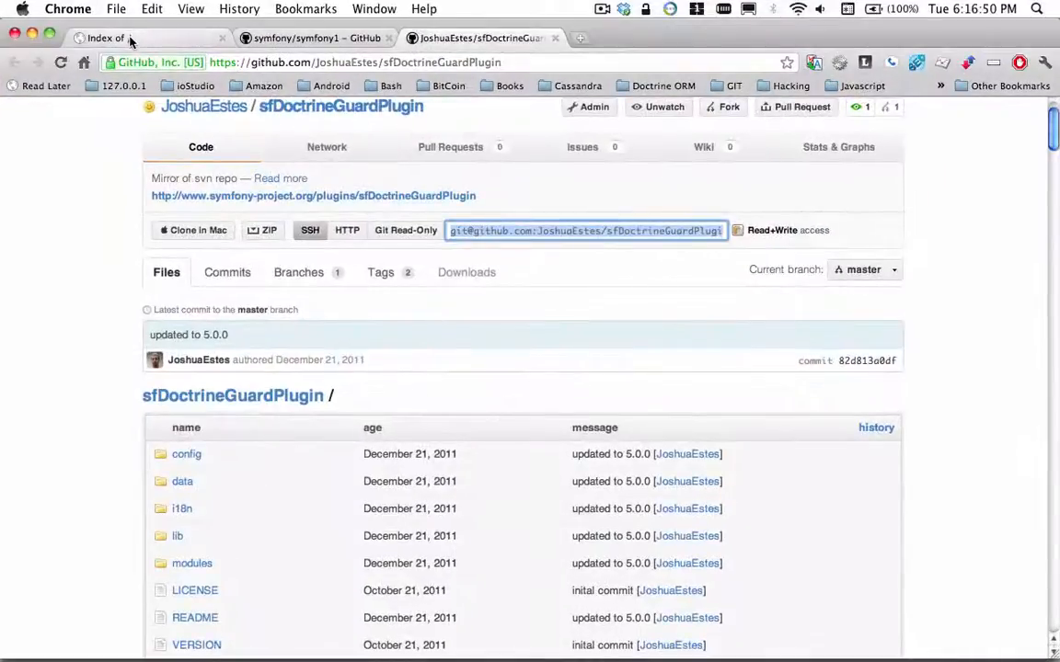
- Load /sfGuardUser on the local site, open the admin user, then go to /sfGuardPermission
{"action": "left_click", "coordinate": [105, 38]}
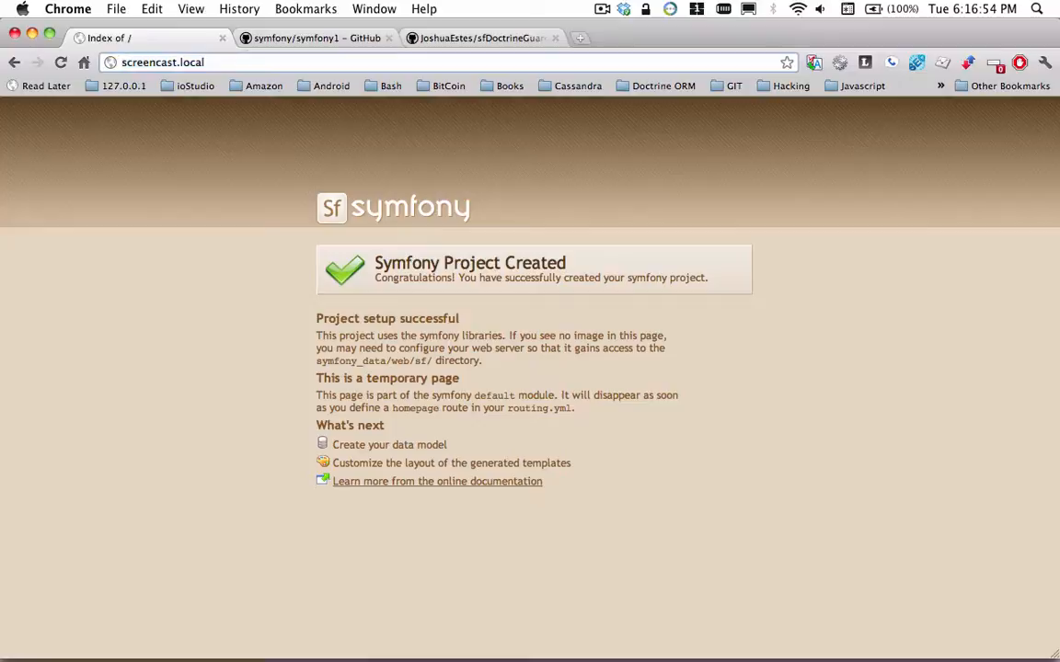
{"action": "type", "text": "/sf"}
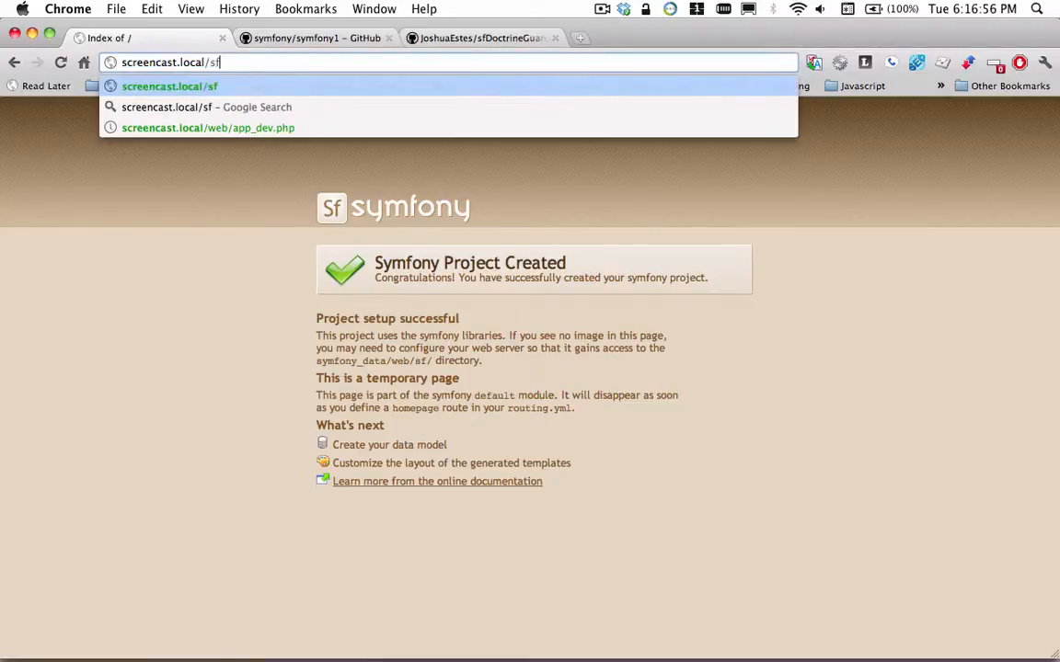
{"action": "type", "text": "Guard"}
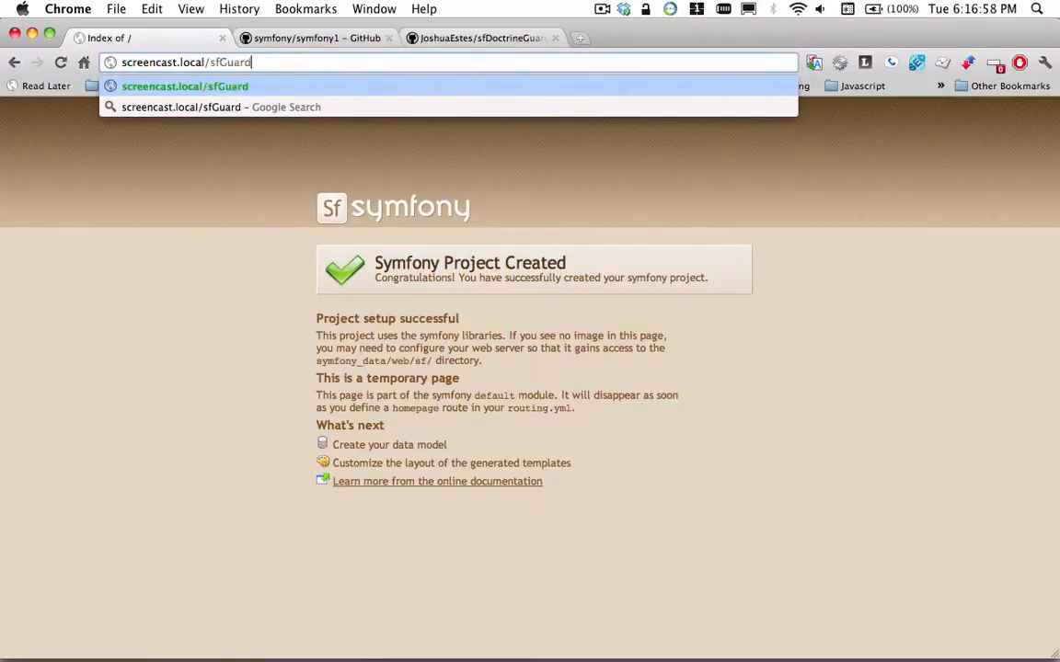
{"action": "type", "text": "User"}
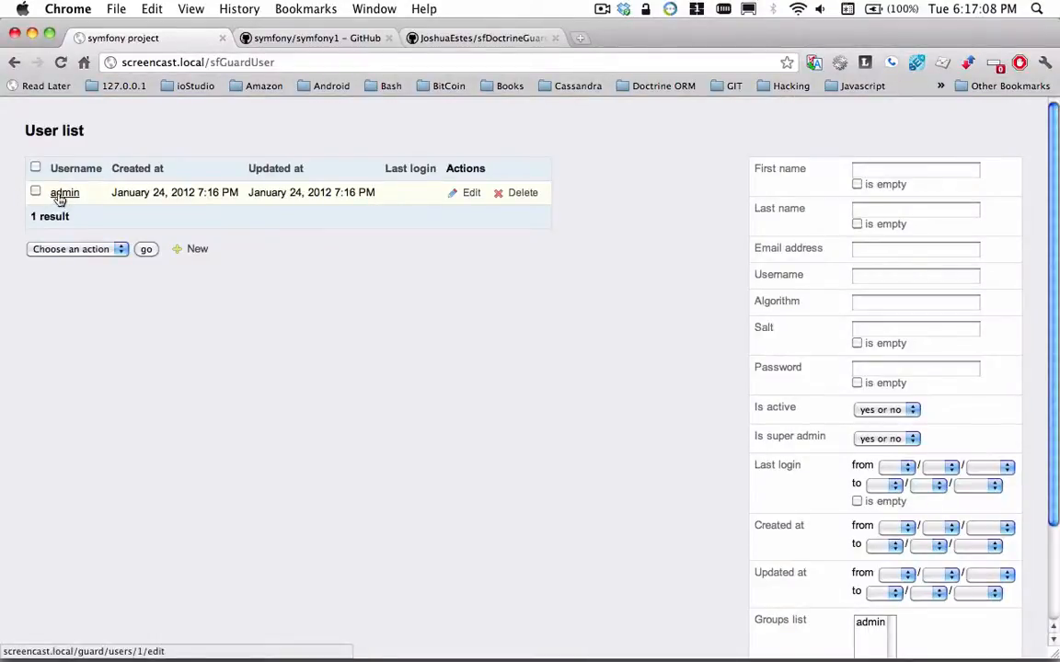
{"action": "left_click", "coordinate": [64, 192]}
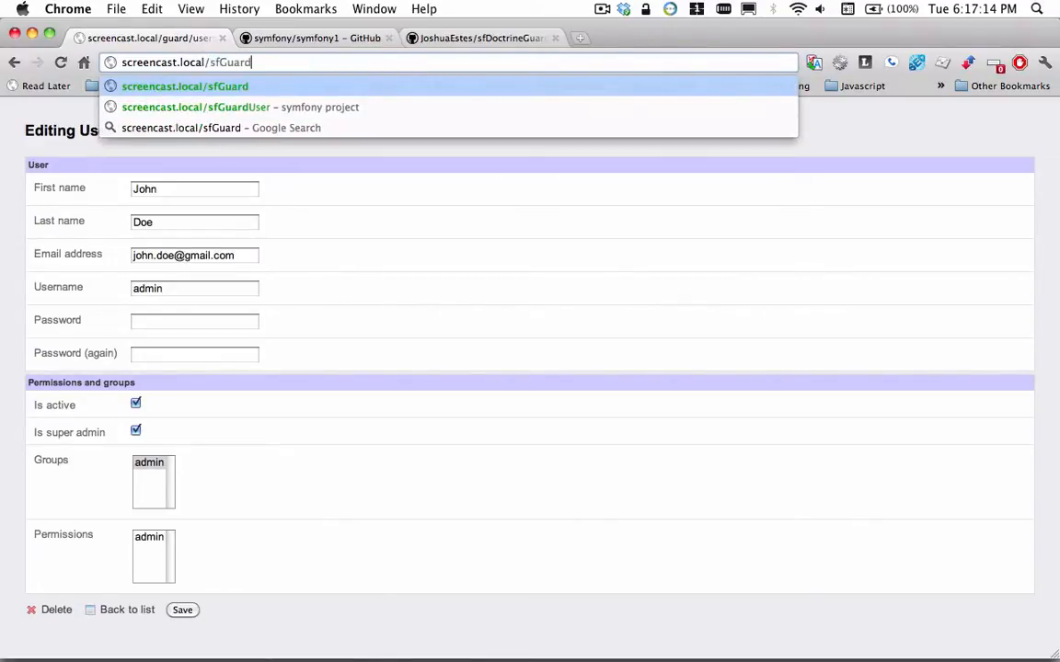
{"action": "type", "text": "Permission"}
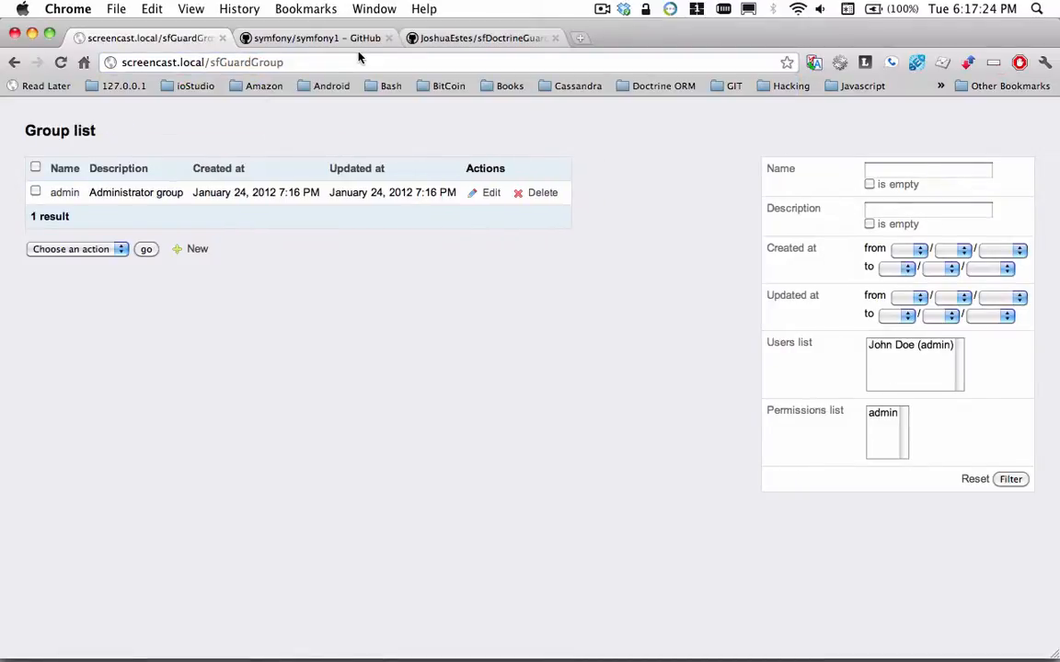
{"action": "double_click", "coordinate": [267, 62]}
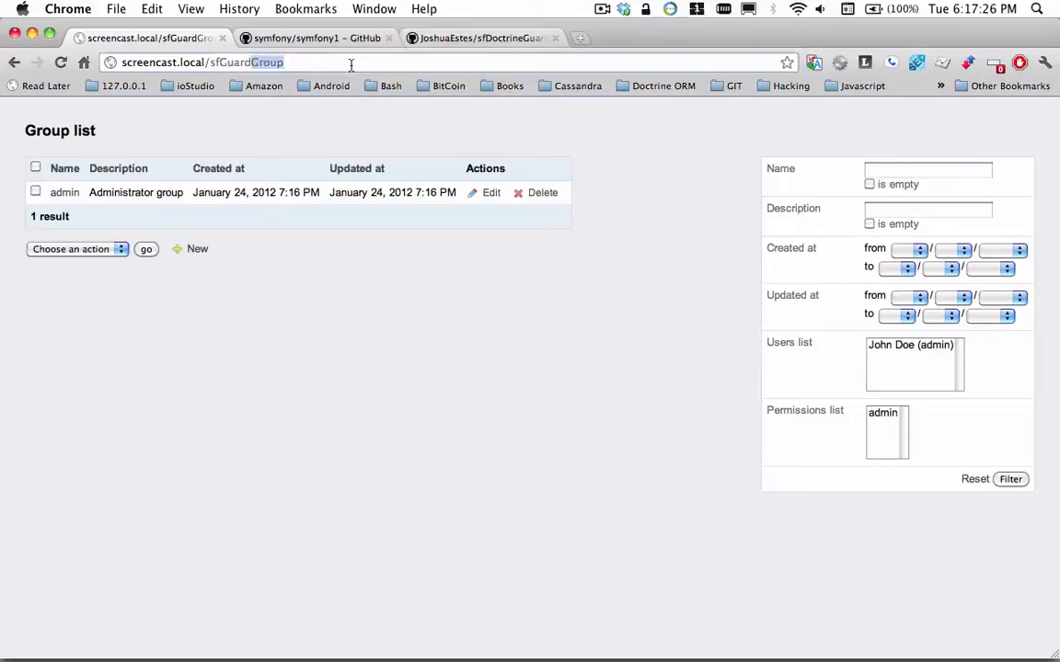
{"action": "type", "text": "Registe"}
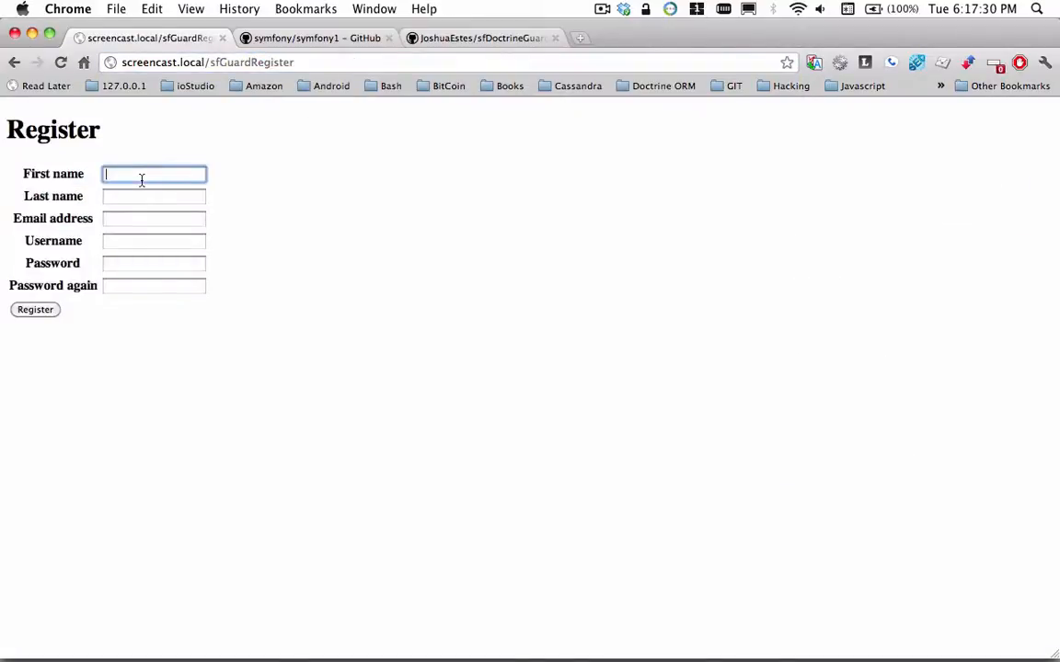
{"action": "type", "text": "Joshua"}
{"action": "left_click", "coordinate": [154, 196]}
{"action": "type", "text": "Estes"}
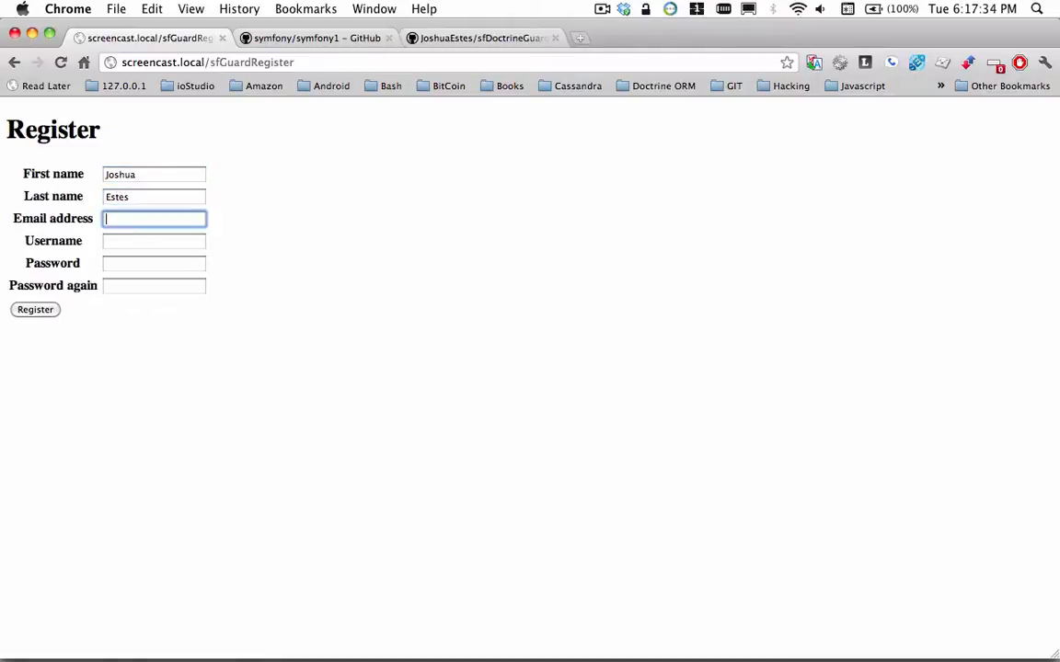
{"action": "type", "text": "joshua.estes"}
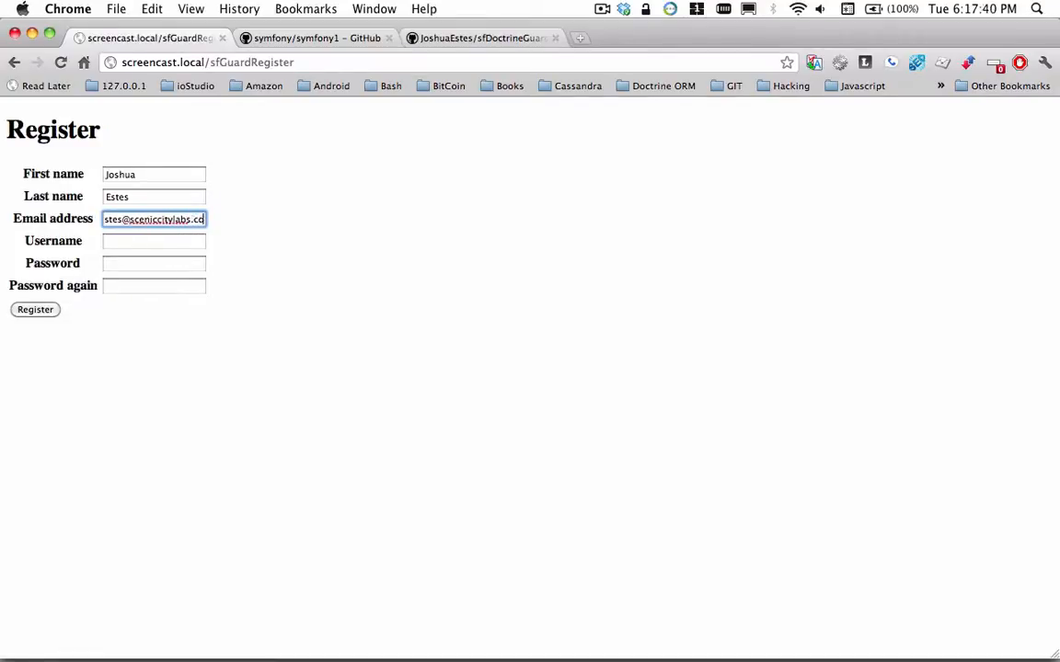
{"action": "type", "text": "joshua"}
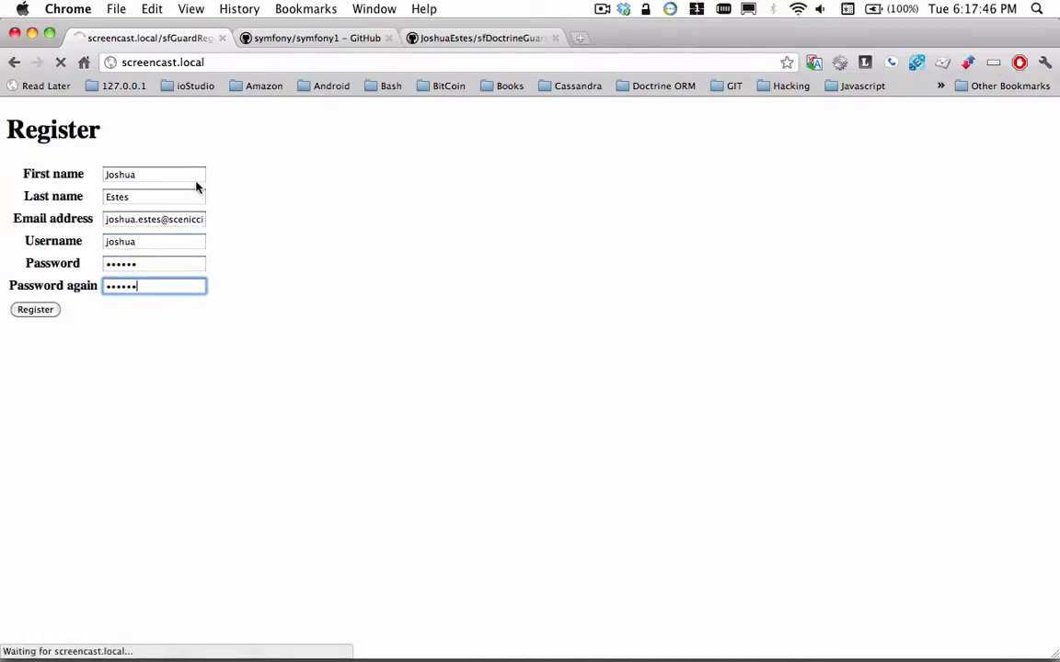
{"action": "left_click", "coordinate": [35, 309]}
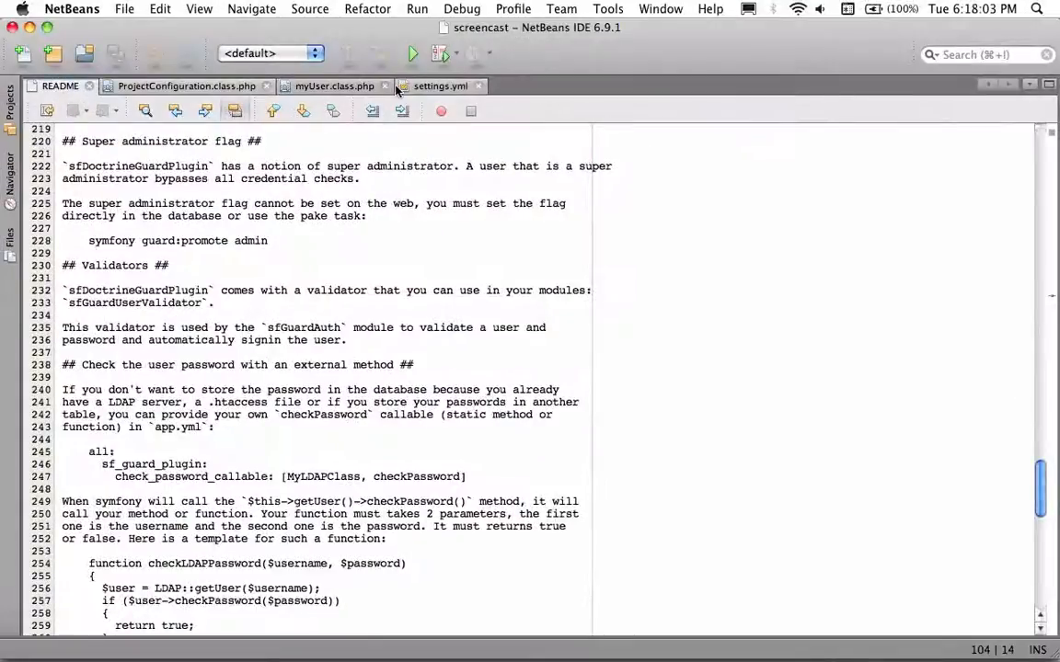
- Add 'default' as a new enabled_modules entry in settings.yml
{"action": "left_click", "coordinate": [440, 85]}
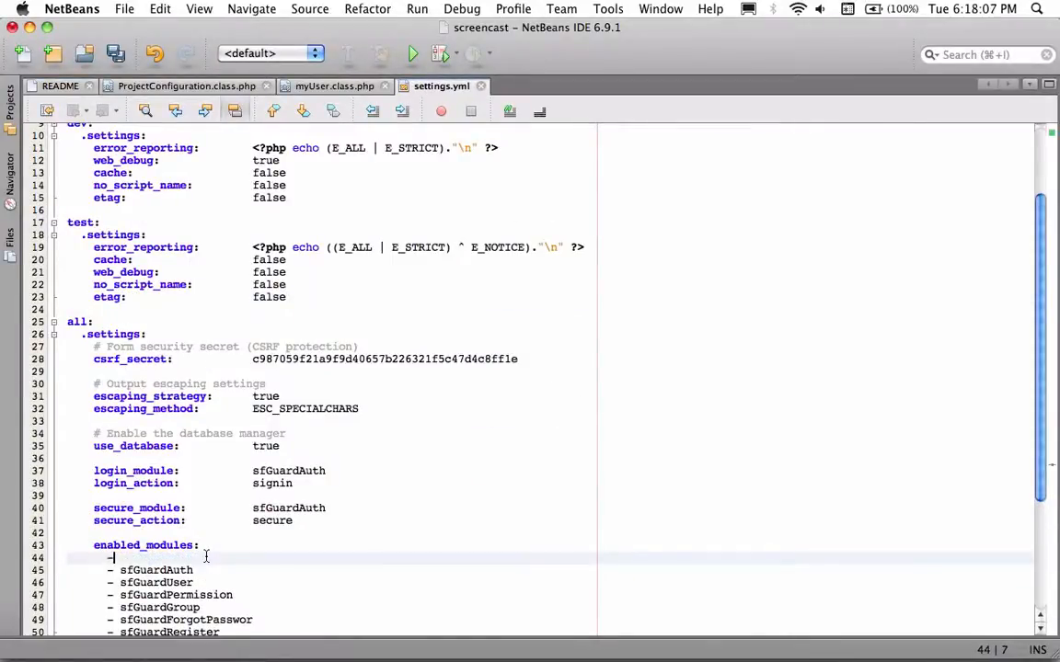
{"action": "type", "text": "default"}
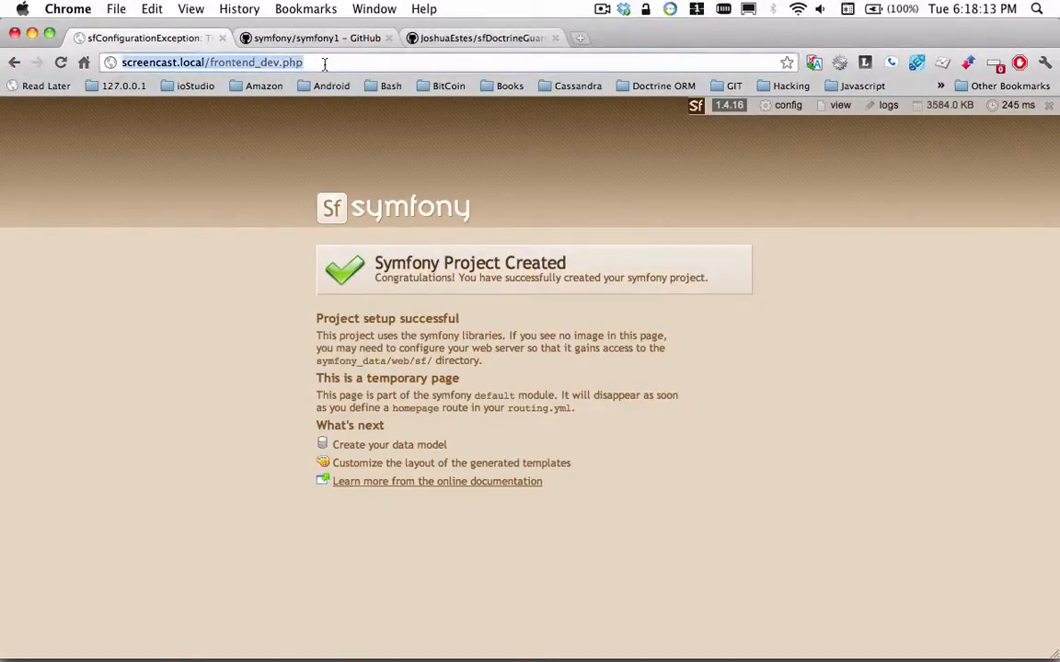
- View joshua's edit page from the sfGuardUser list, then go to the guard/login page
{"action": "type", "text": "/sfGuardUser"}
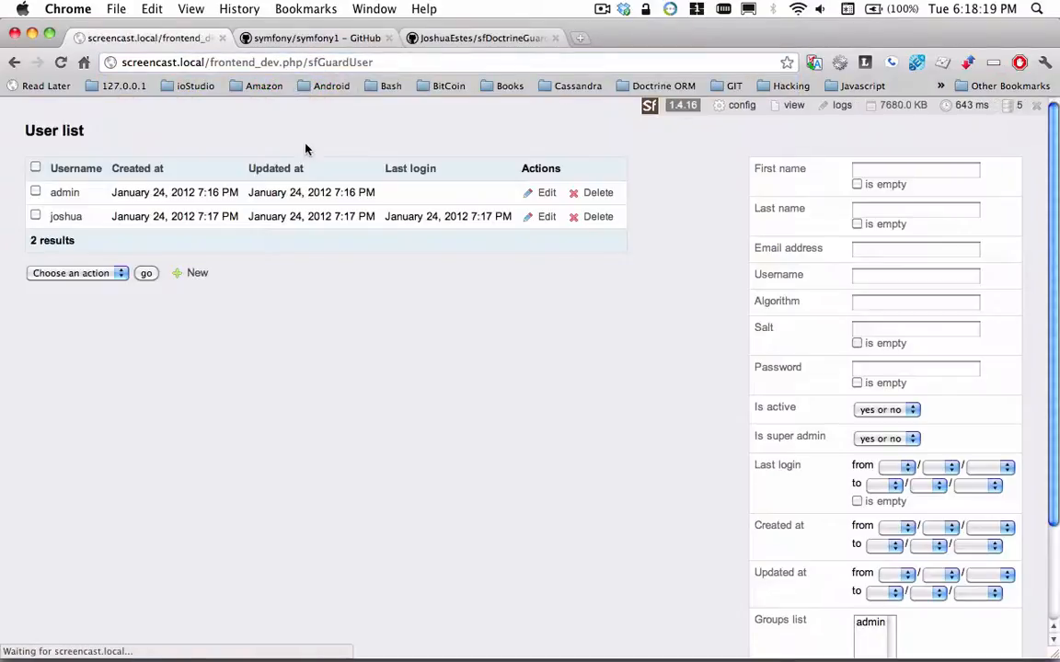
{"action": "left_click", "coordinate": [66, 217]}
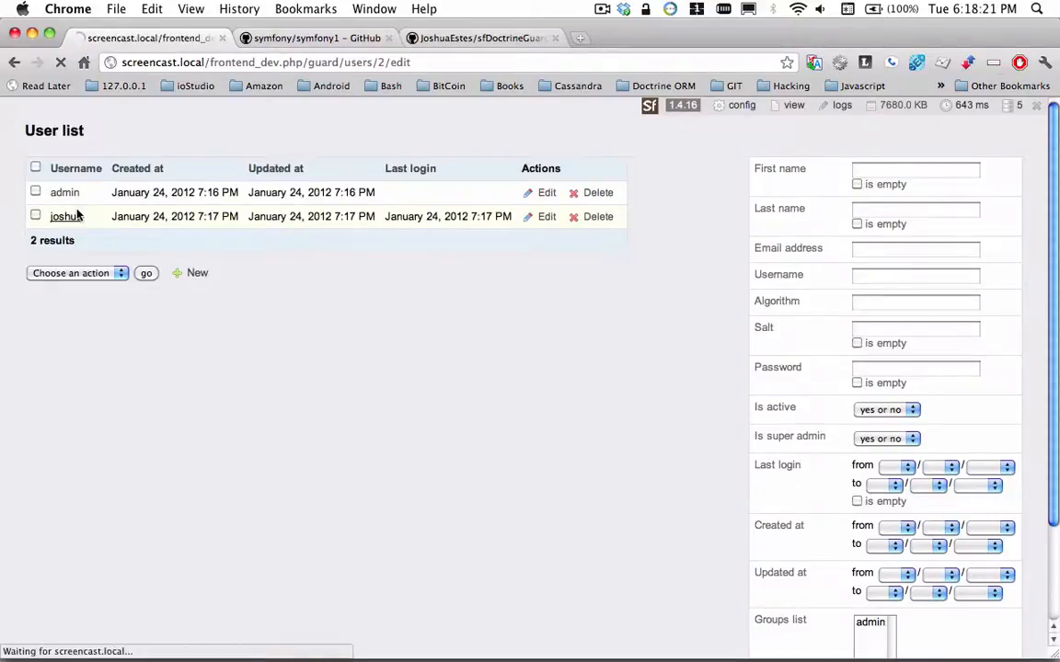
{"action": "left_click", "coordinate": [65, 217]}
{"action": "type", "text": "l"}
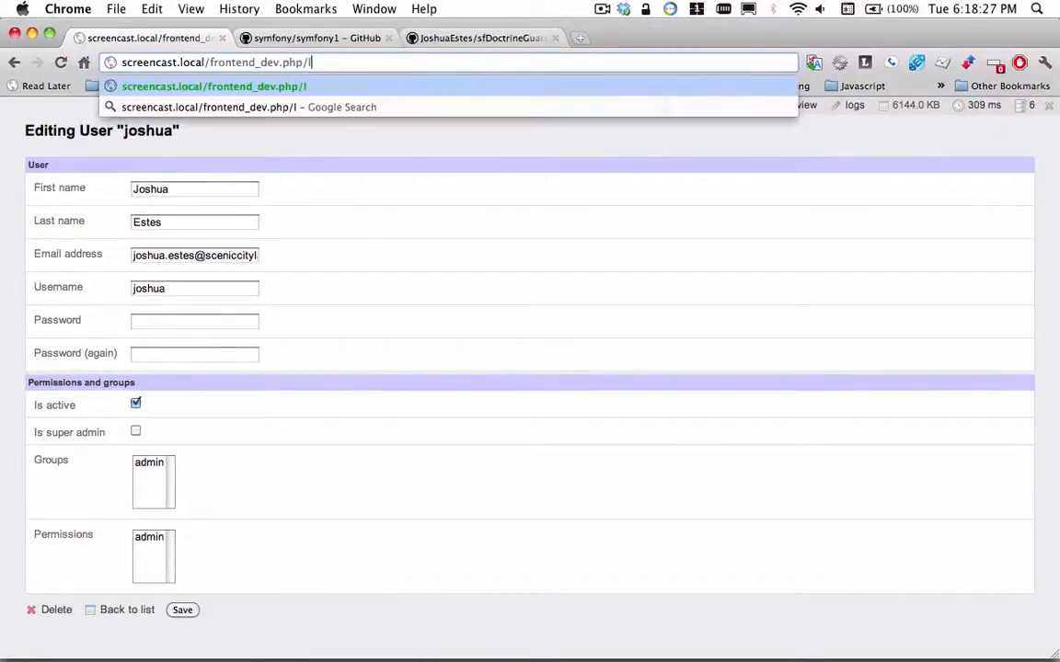
{"action": "type", "text": "guard/"}
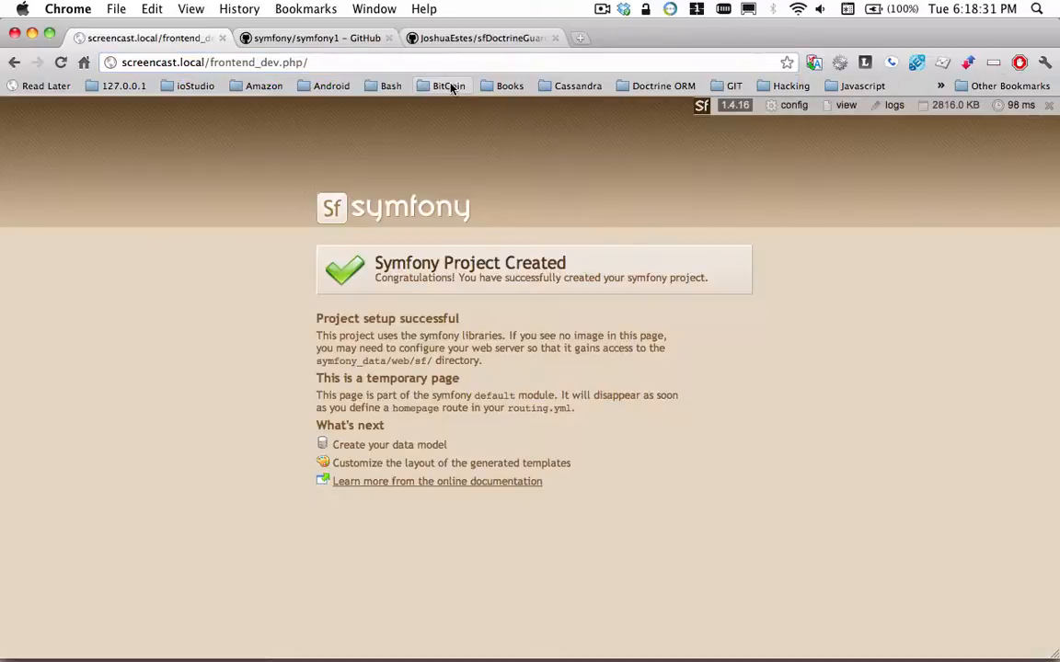
{"action": "type", "text": "login"}
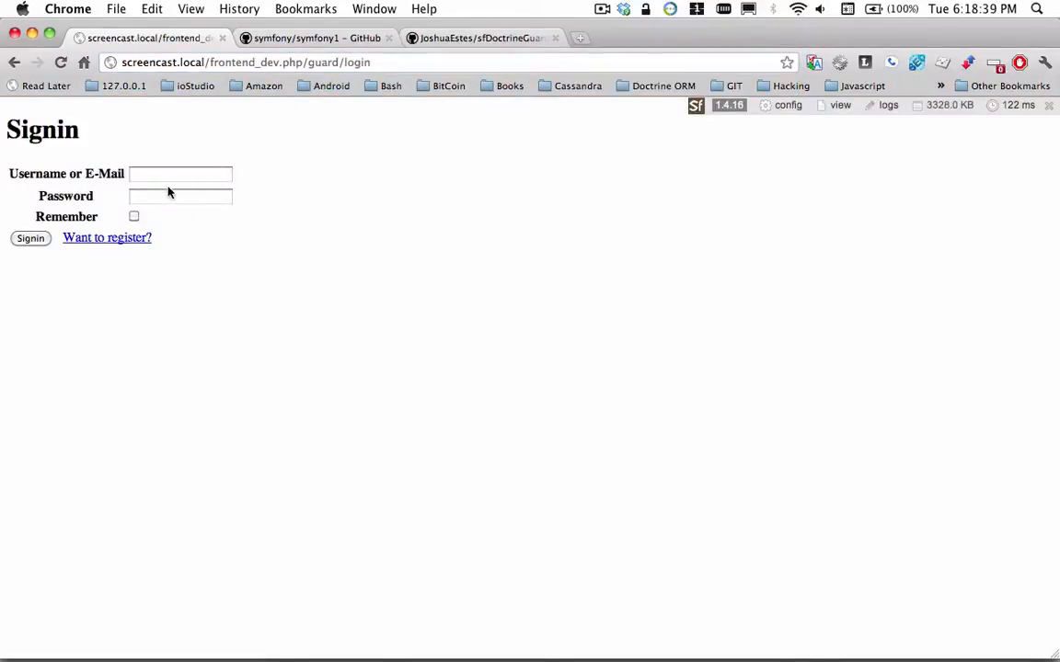
{"action": "mouse_move", "coordinate": [107, 237]}
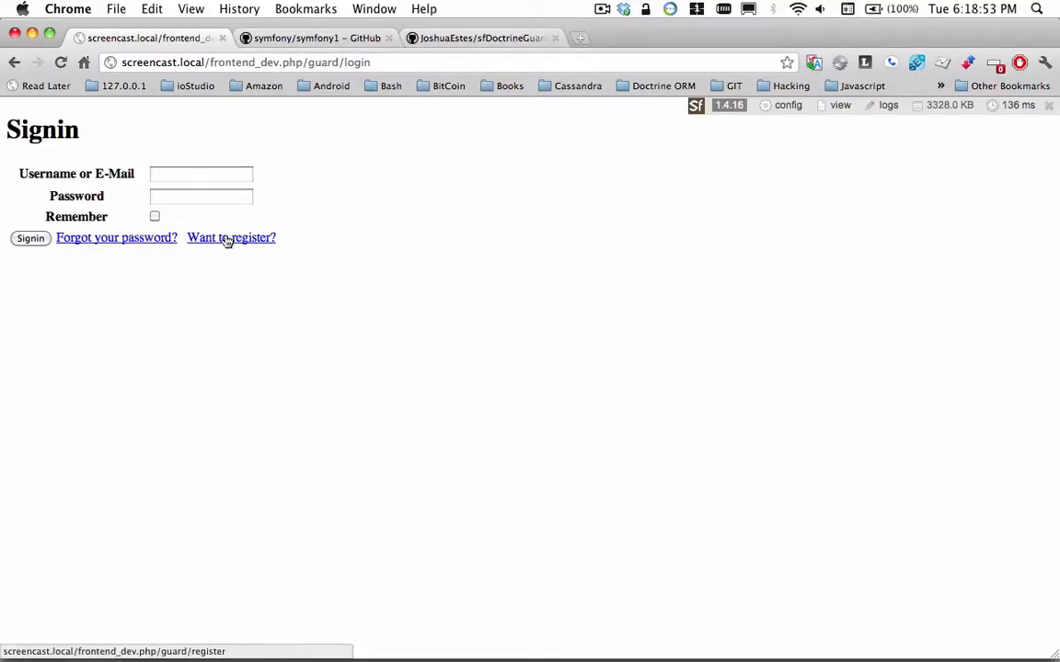
{"action": "mouse_move", "coordinate": [423, 125]}
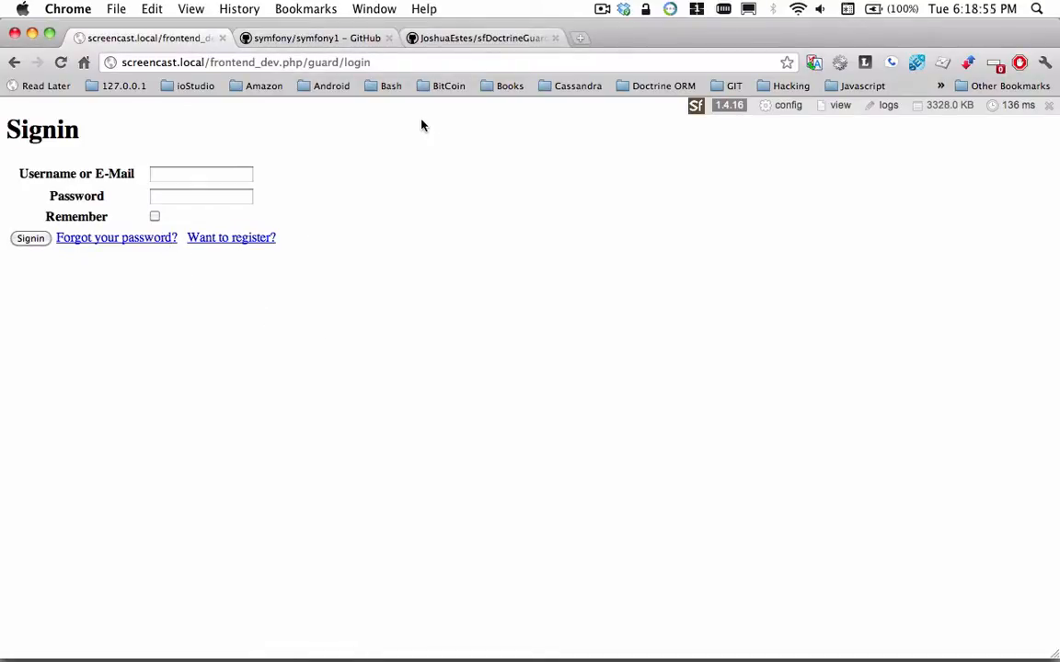